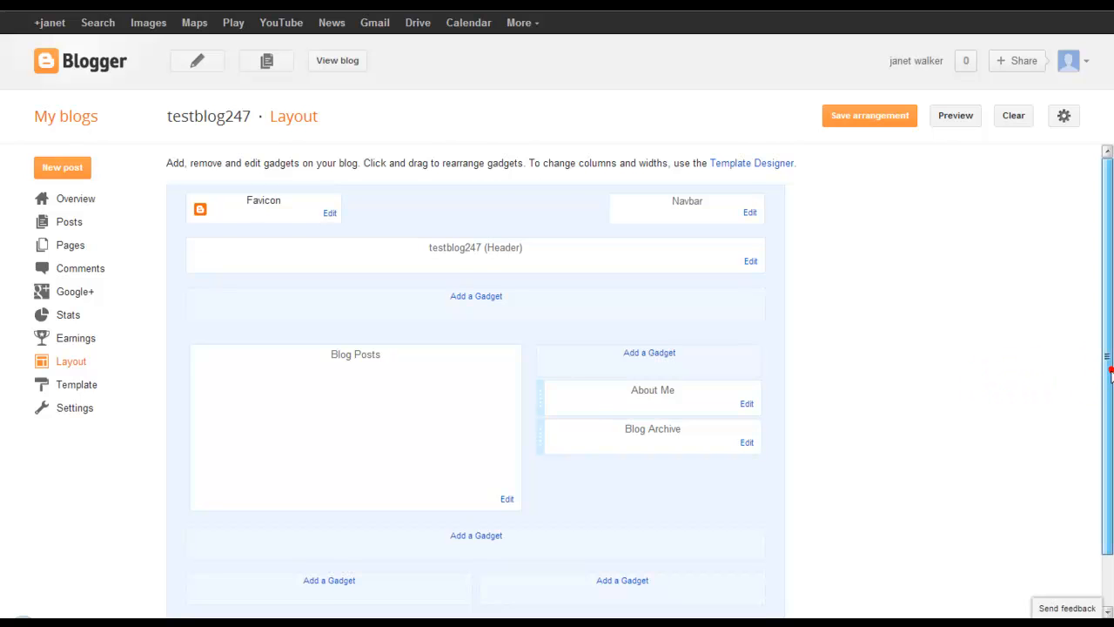
# Bring up the About Me profile gadget's settings with title About Me shown on the blog
pyautogui.scroll(-3)
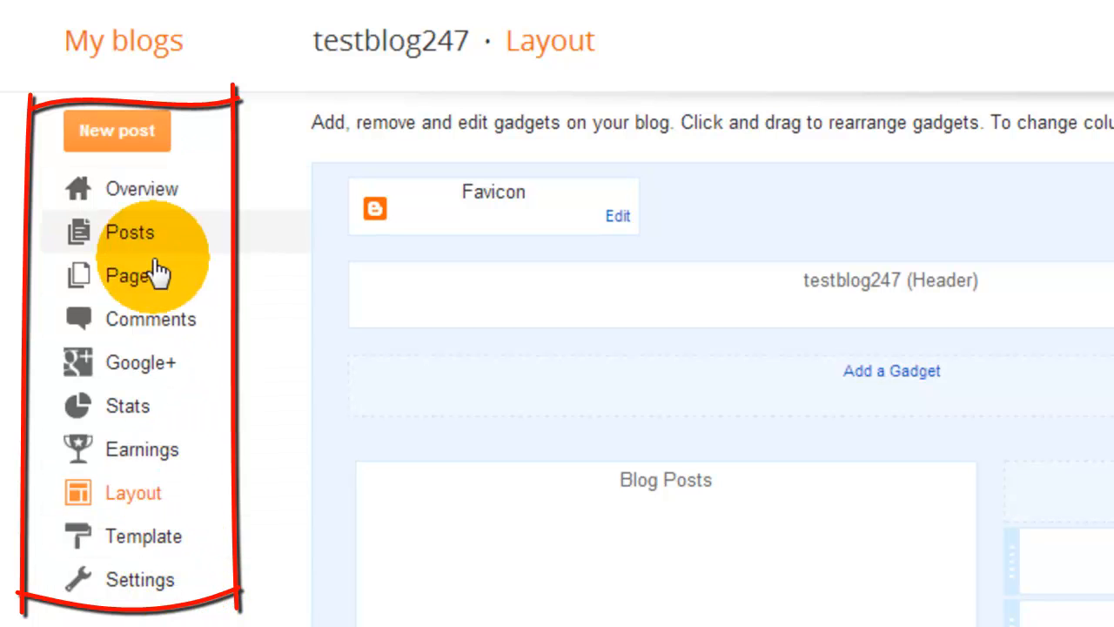
pyautogui.moveTo(153, 502)
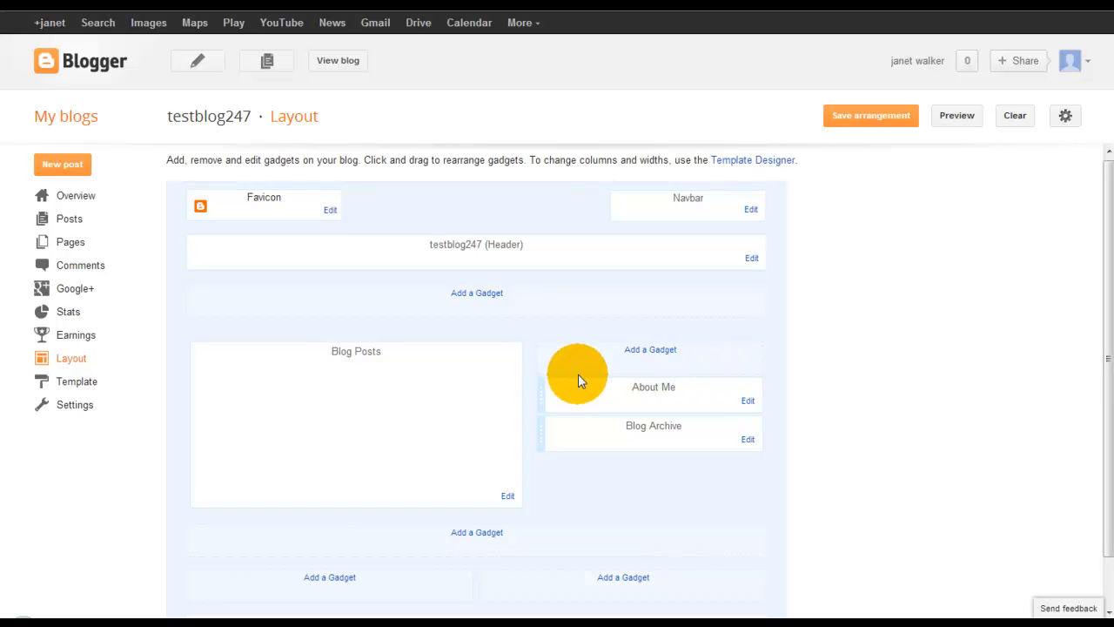
pyautogui.moveTo(273, 223)
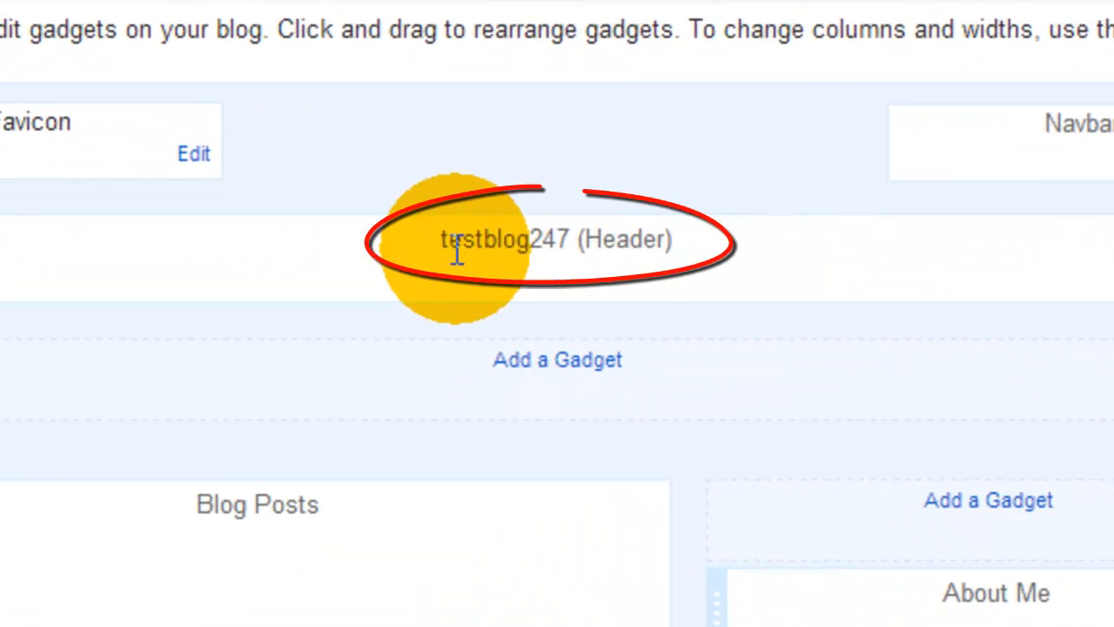
pyautogui.scroll(-3)
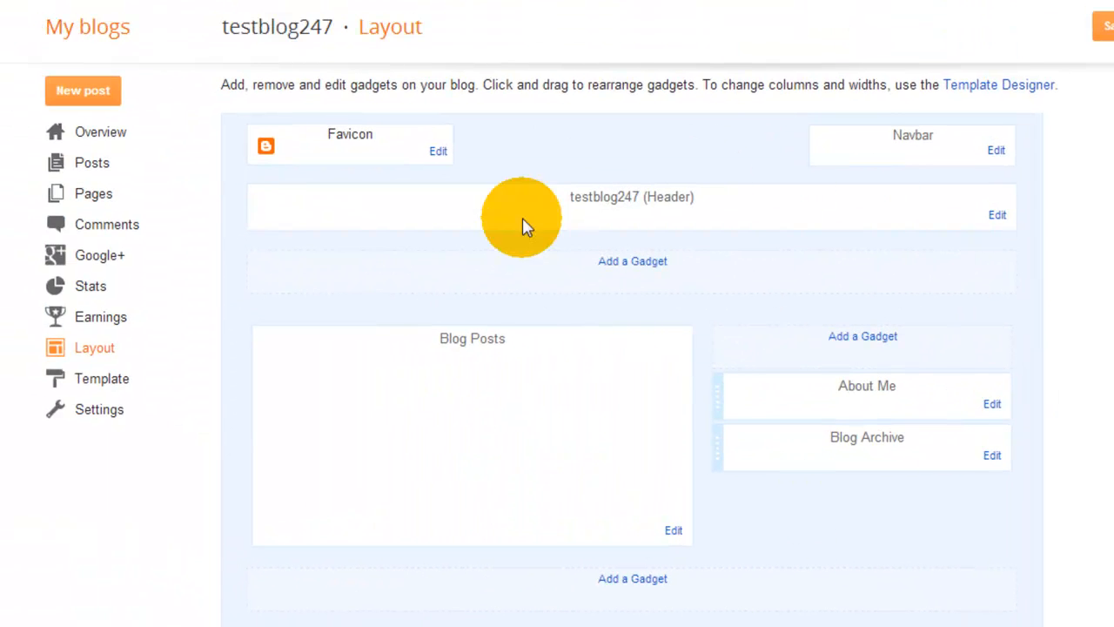
pyautogui.moveTo(746, 592)
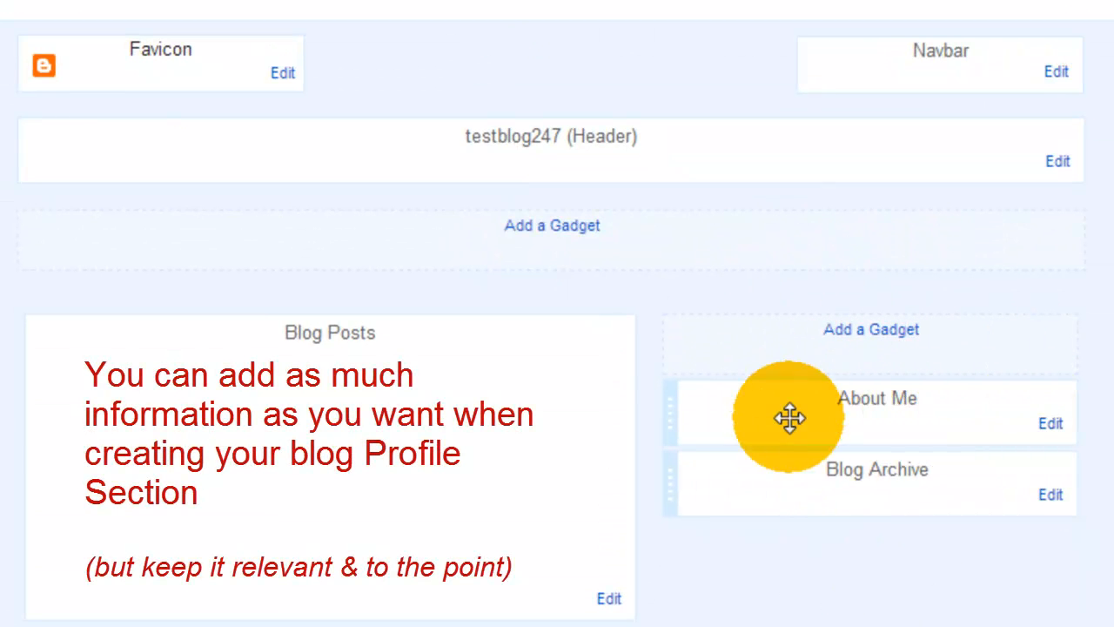
pyautogui.moveTo(943, 299)
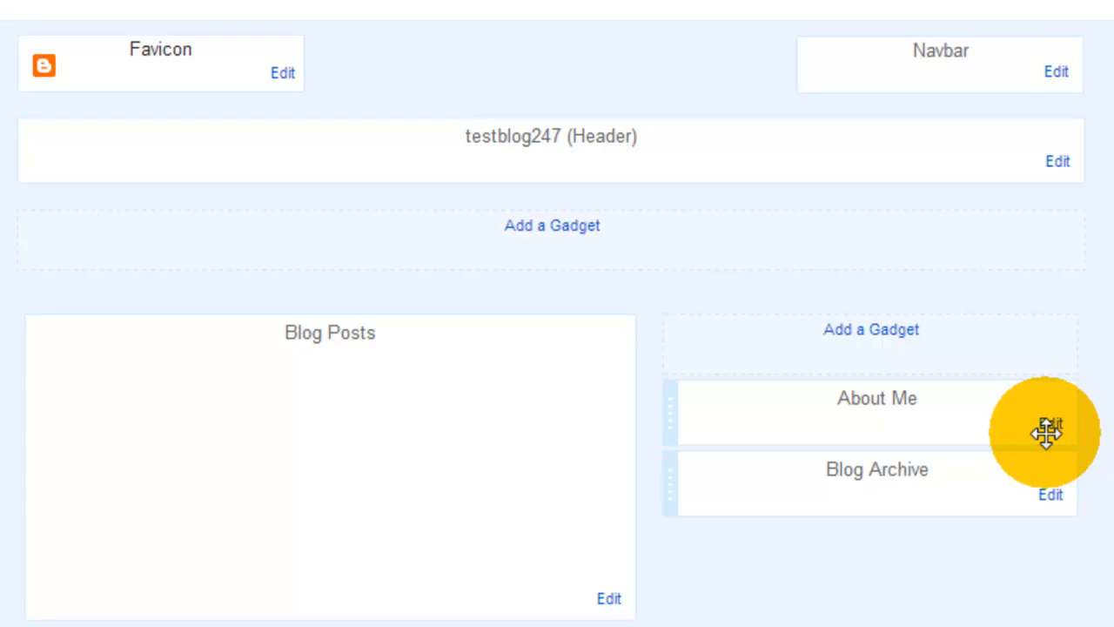
pyautogui.moveTo(1051, 425)
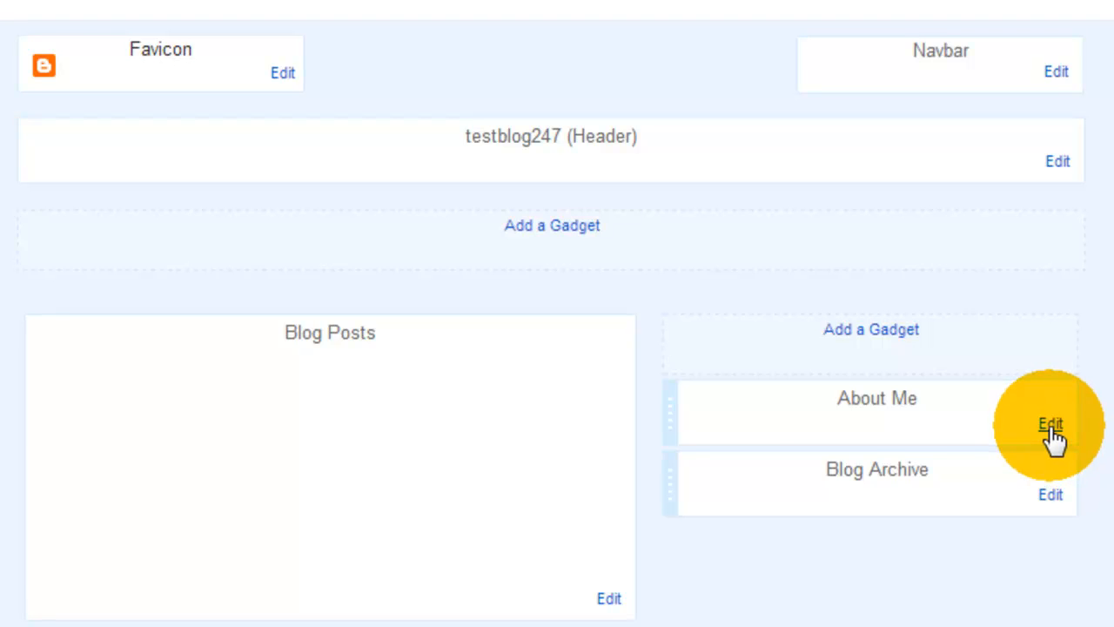
pyautogui.click(1050, 425)
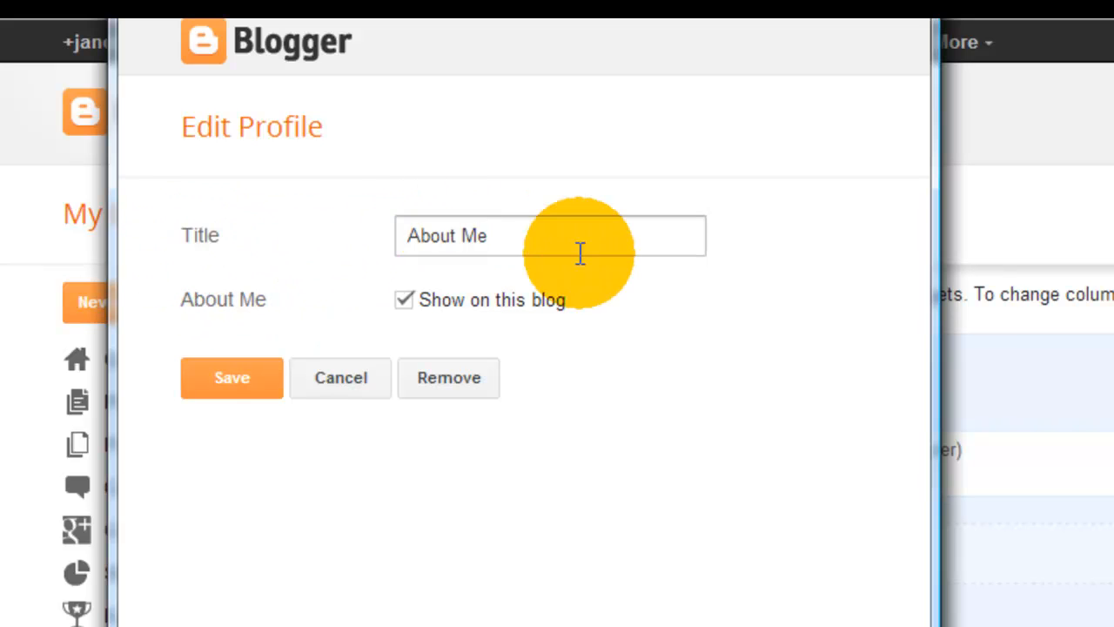
pyautogui.moveTo(461, 322)
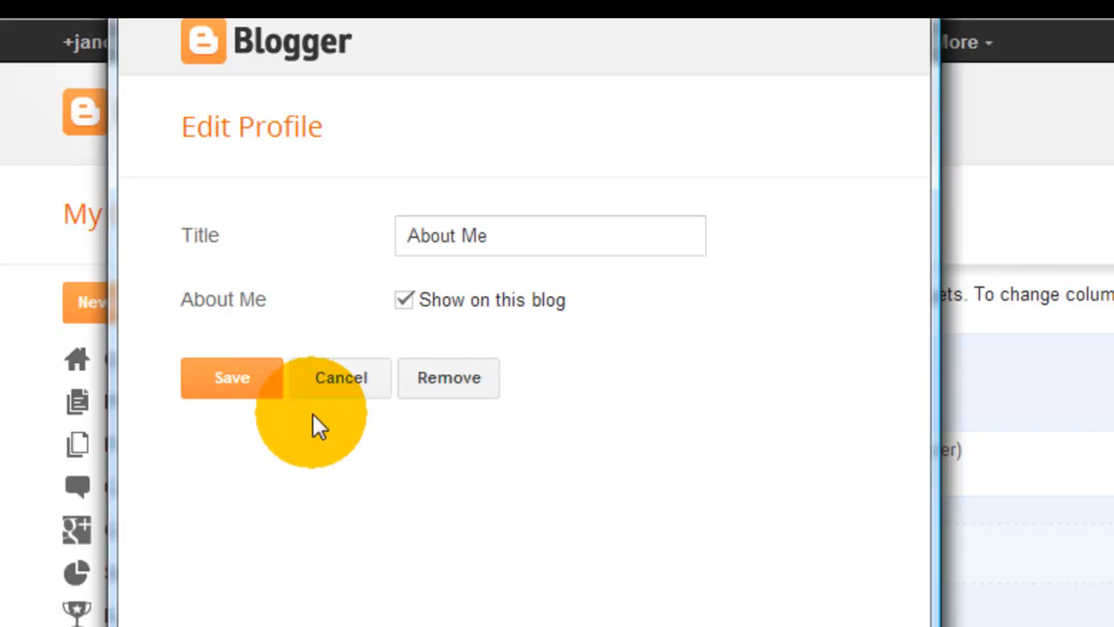
pyautogui.moveTo(232, 376)
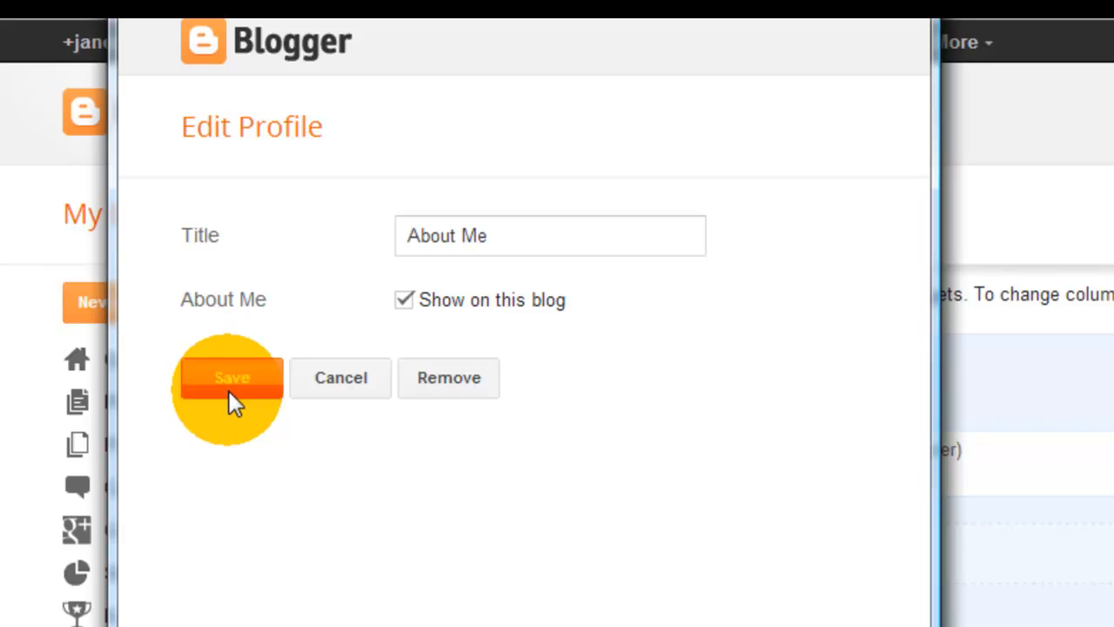
pyautogui.moveTo(456, 432)
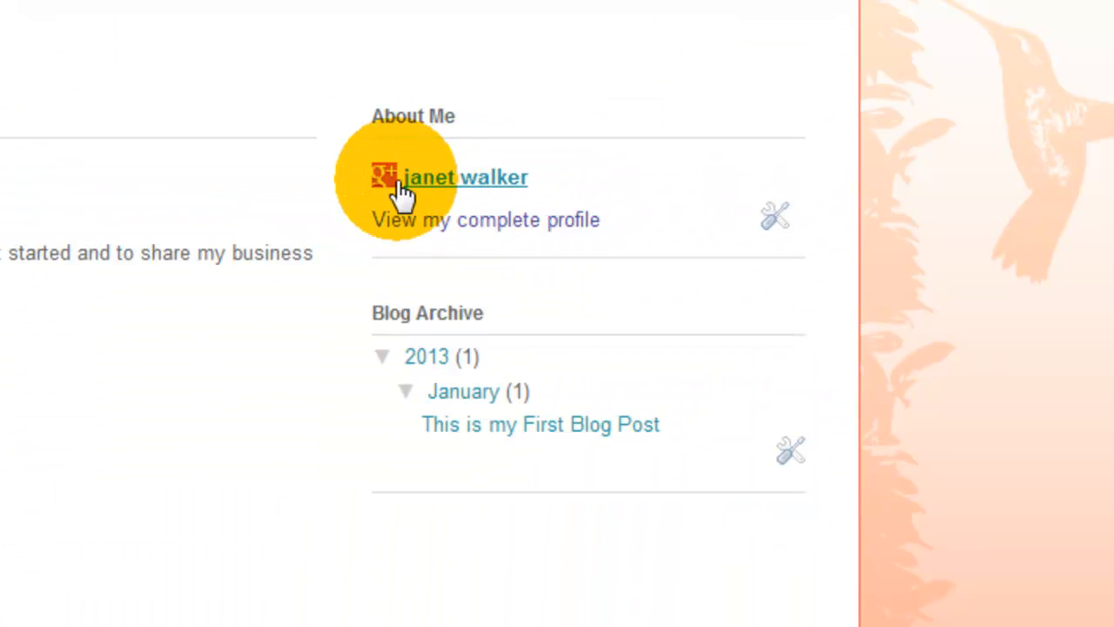
pyautogui.moveTo(392, 201)
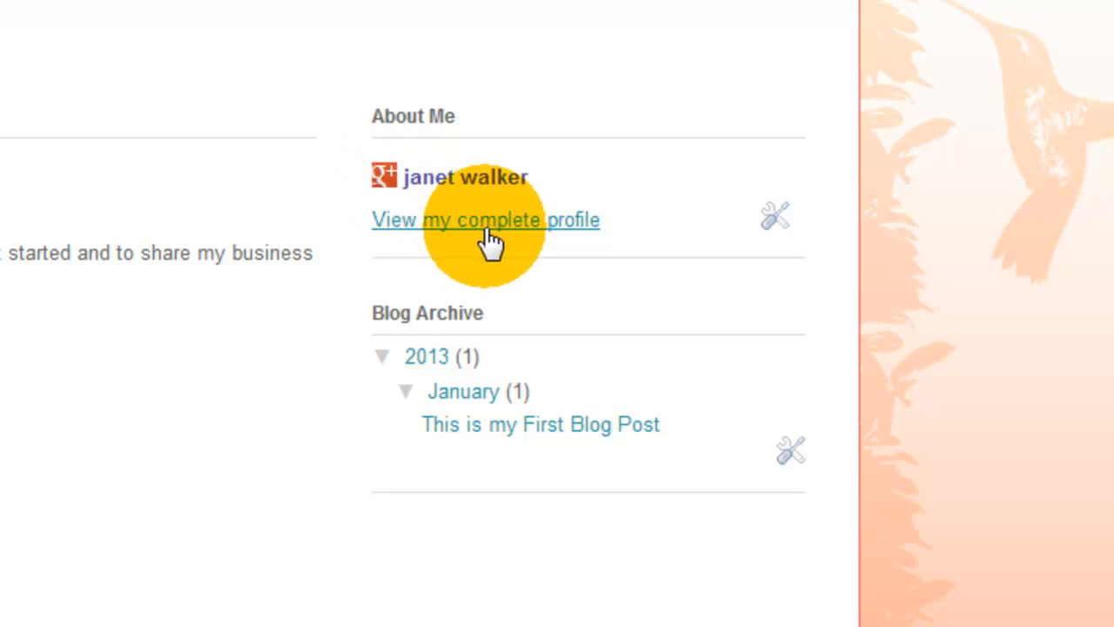
pyautogui.moveTo(588, 240)
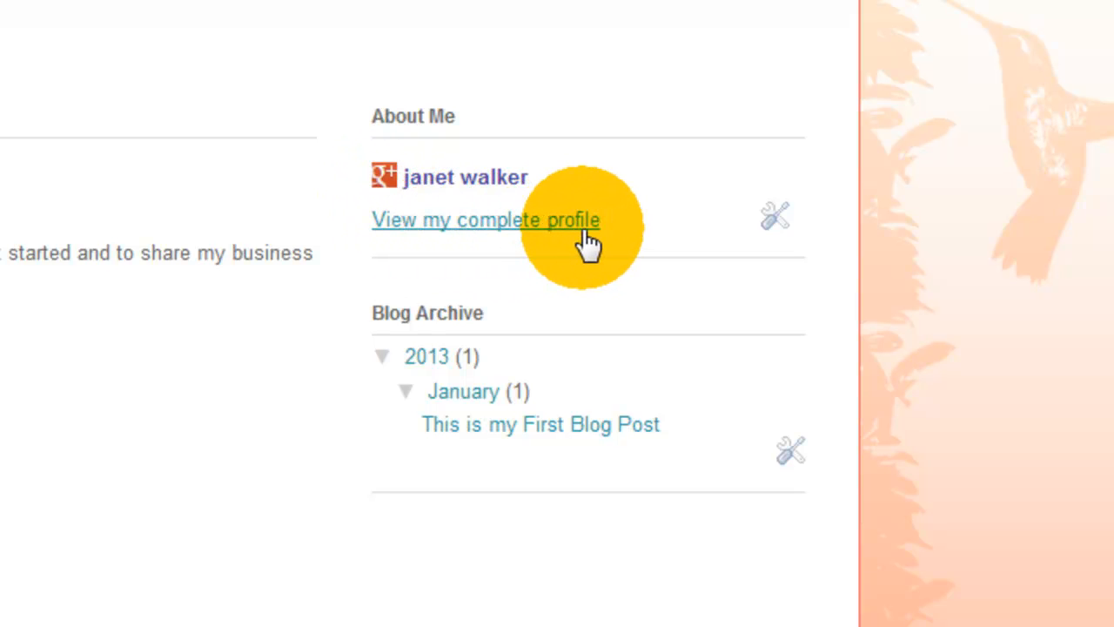
pyautogui.moveTo(531, 243)
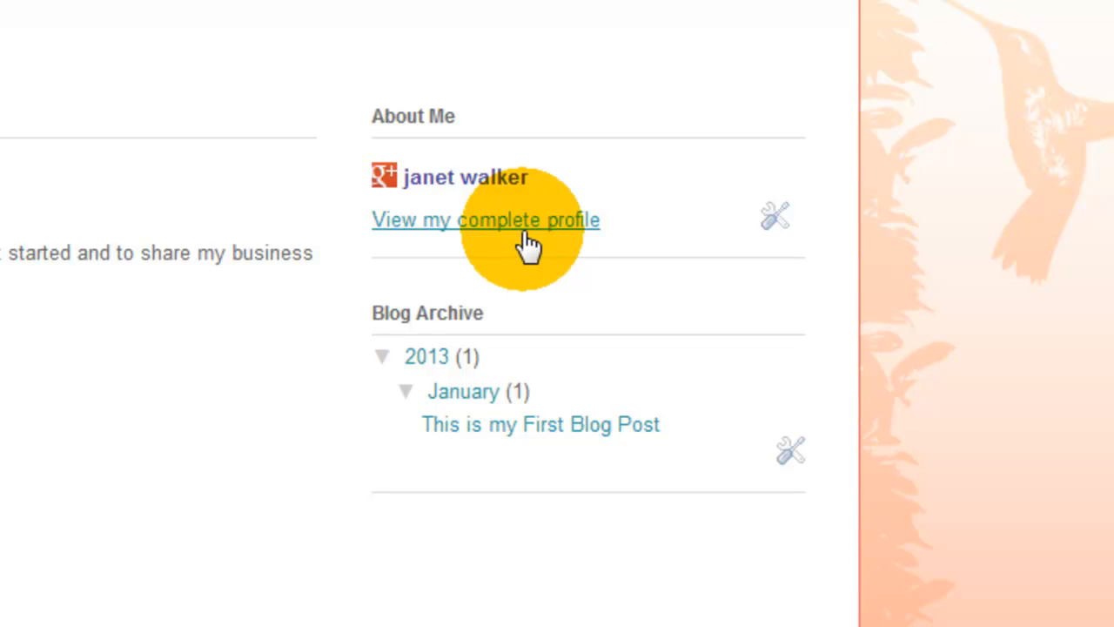
pyautogui.moveTo(427, 244)
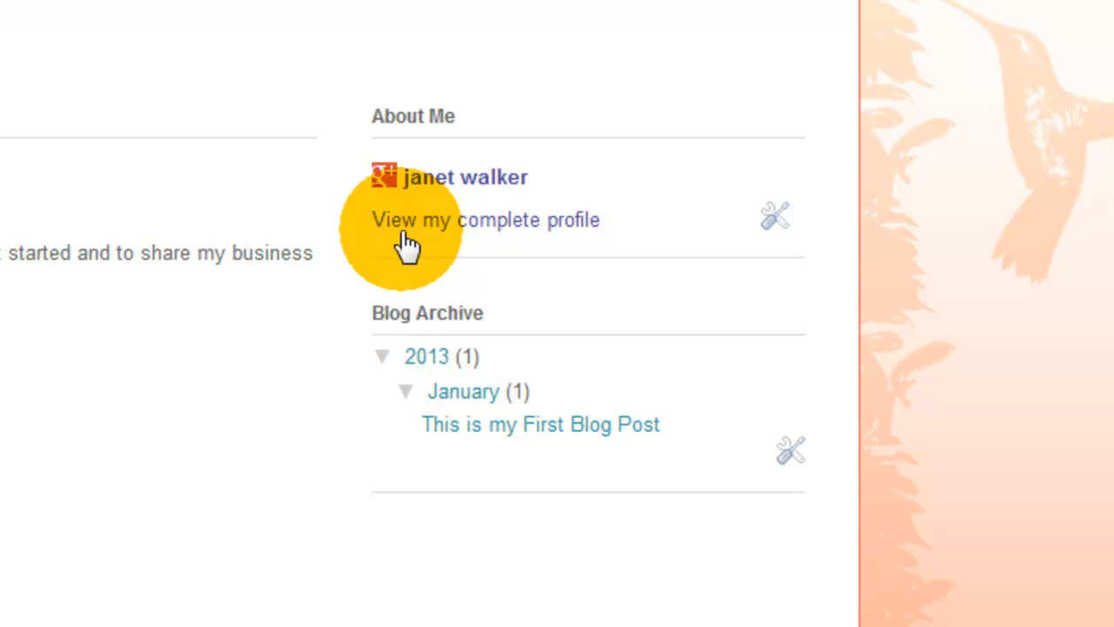
pyautogui.moveTo(595, 240)
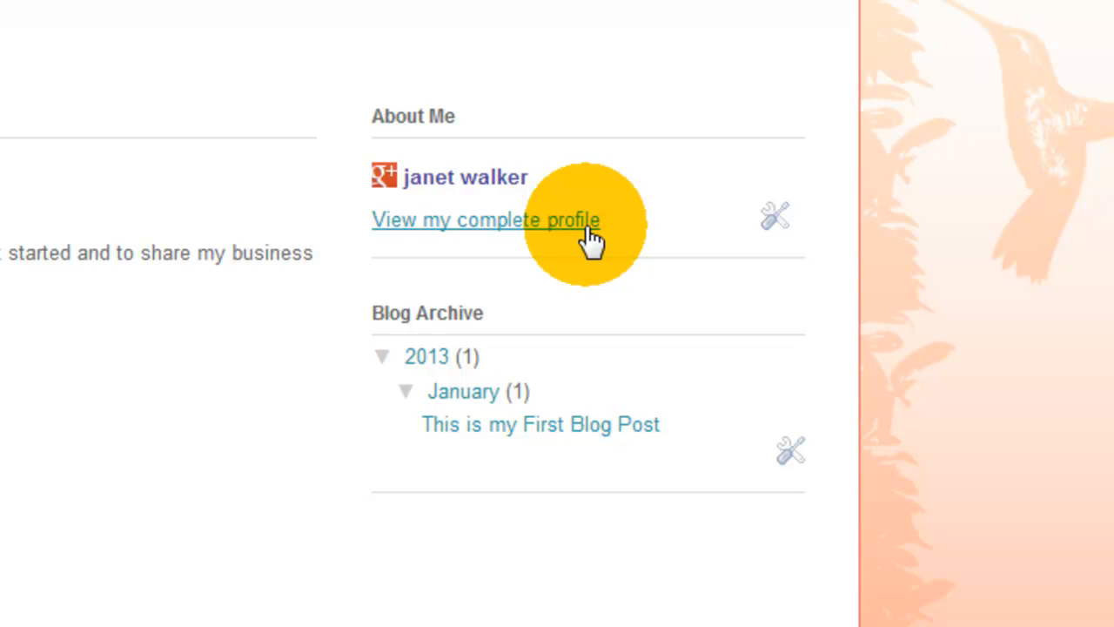
# Follow 'View my complete profile' from the live blog's About Me section
pyautogui.click(483, 219)
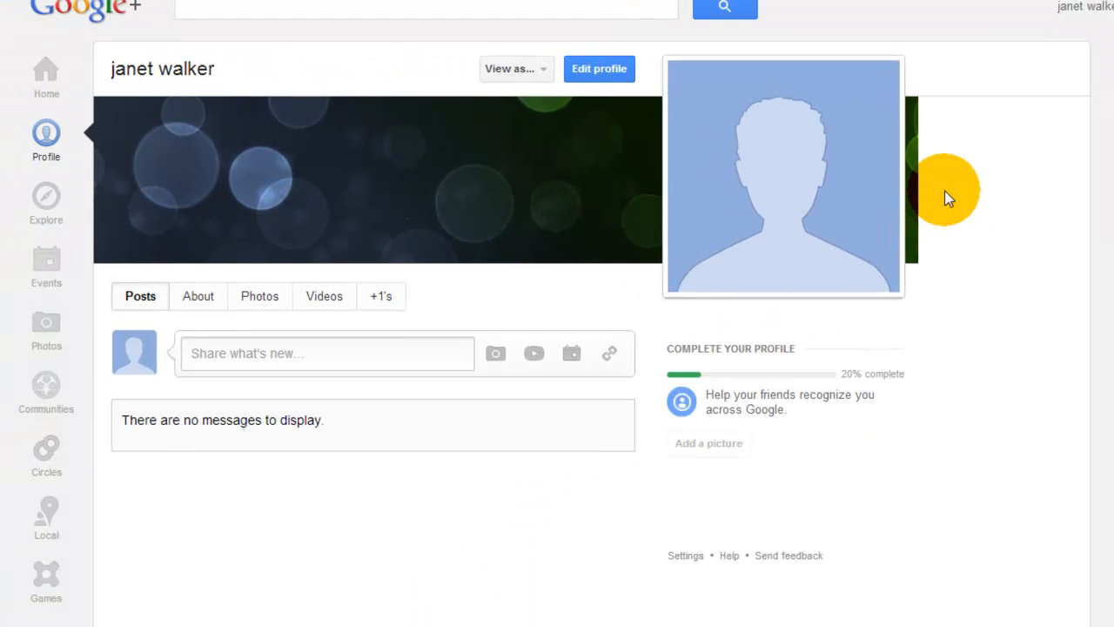
pyautogui.click(327, 352)
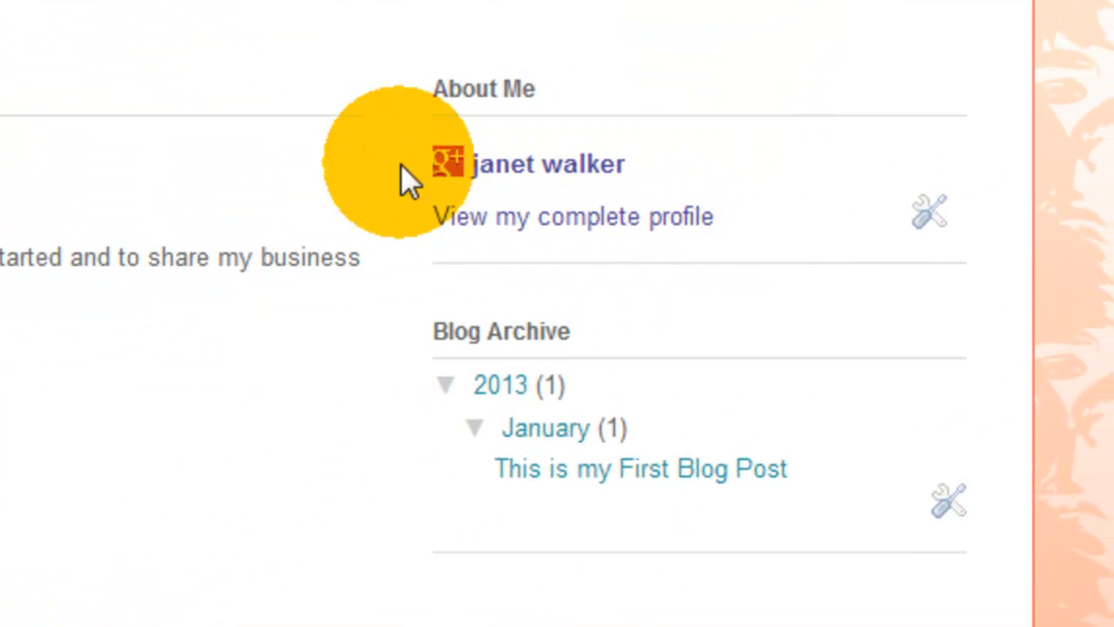
pyautogui.moveTo(484, 139)
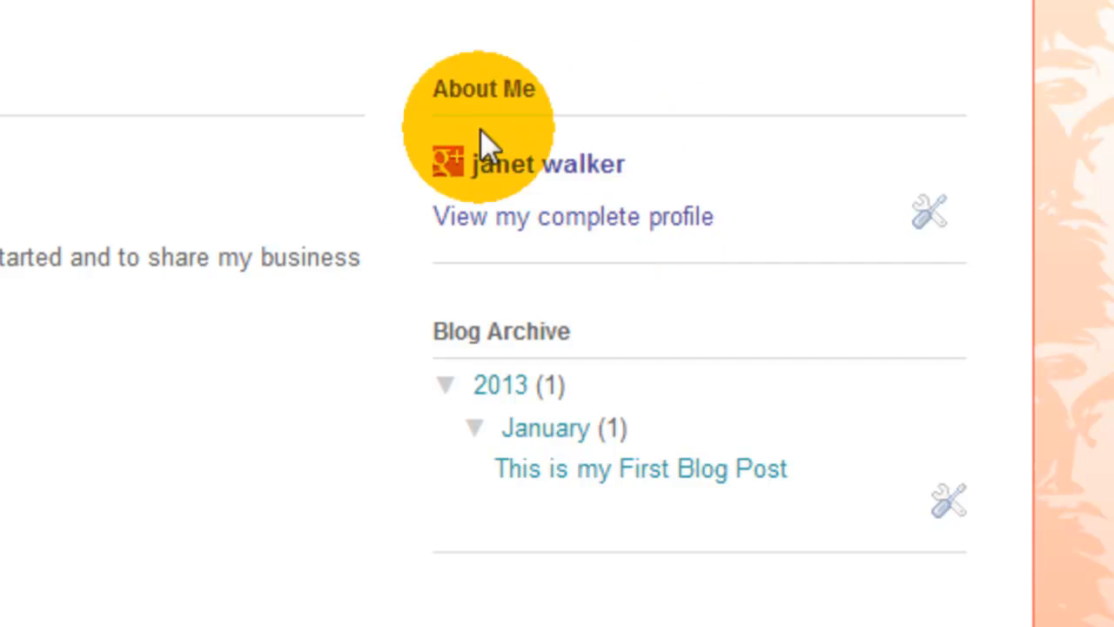
pyautogui.moveTo(546, 164)
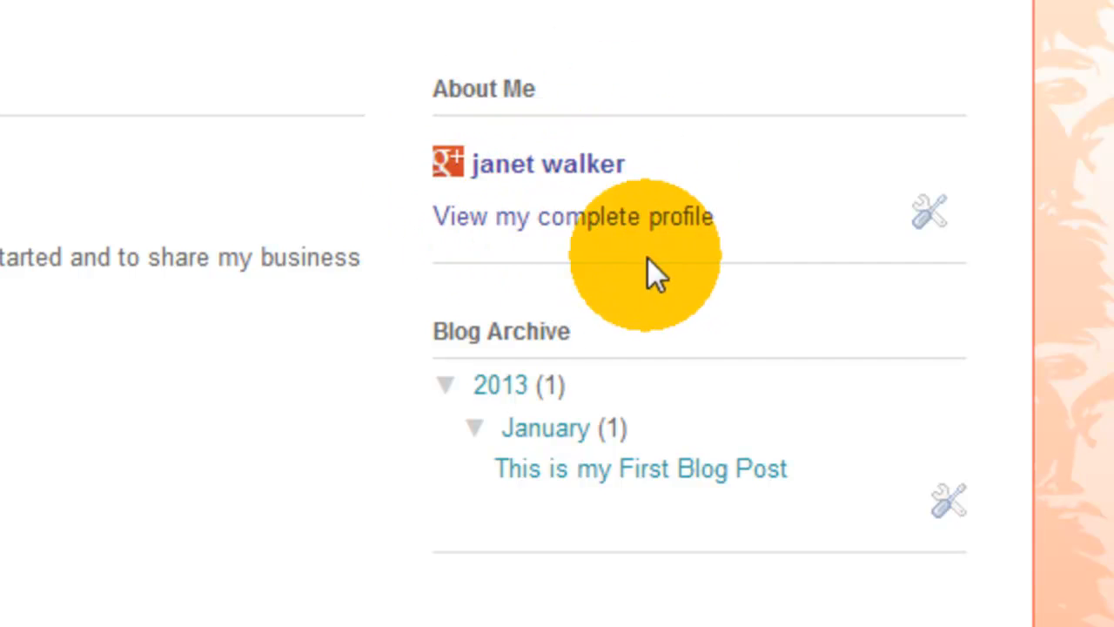
pyautogui.moveTo(574, 205)
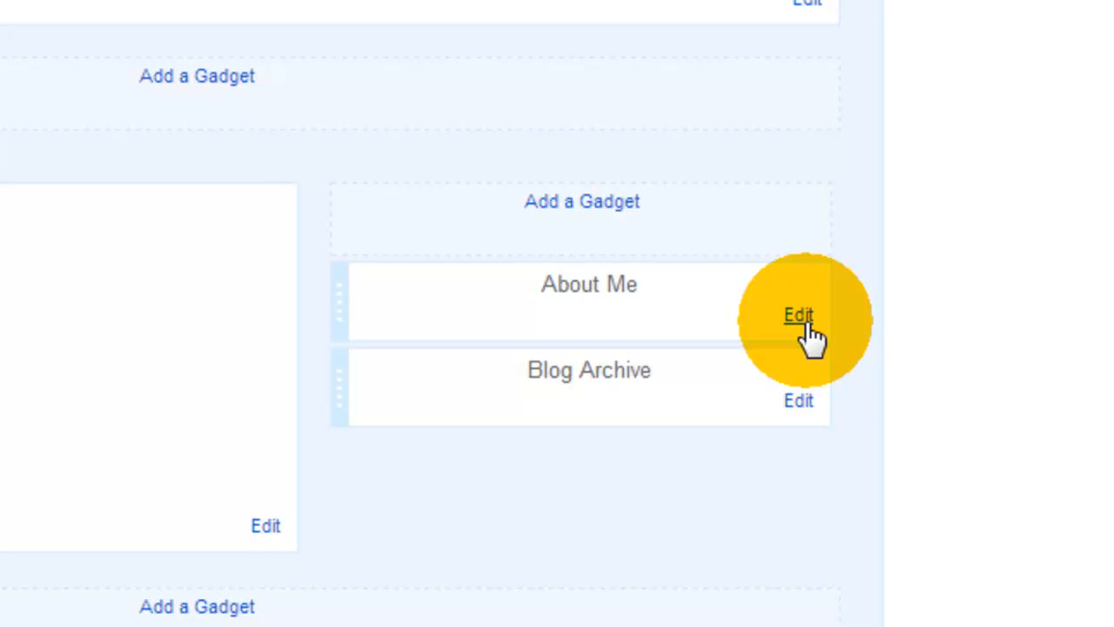
pyautogui.click(797, 313)
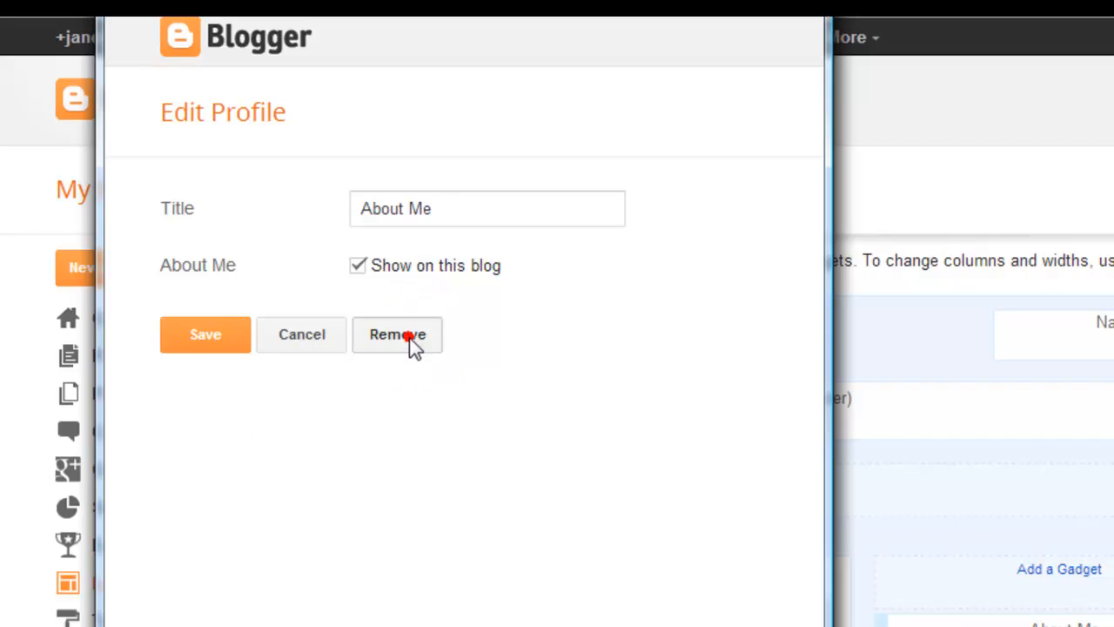
pyautogui.click(397, 335)
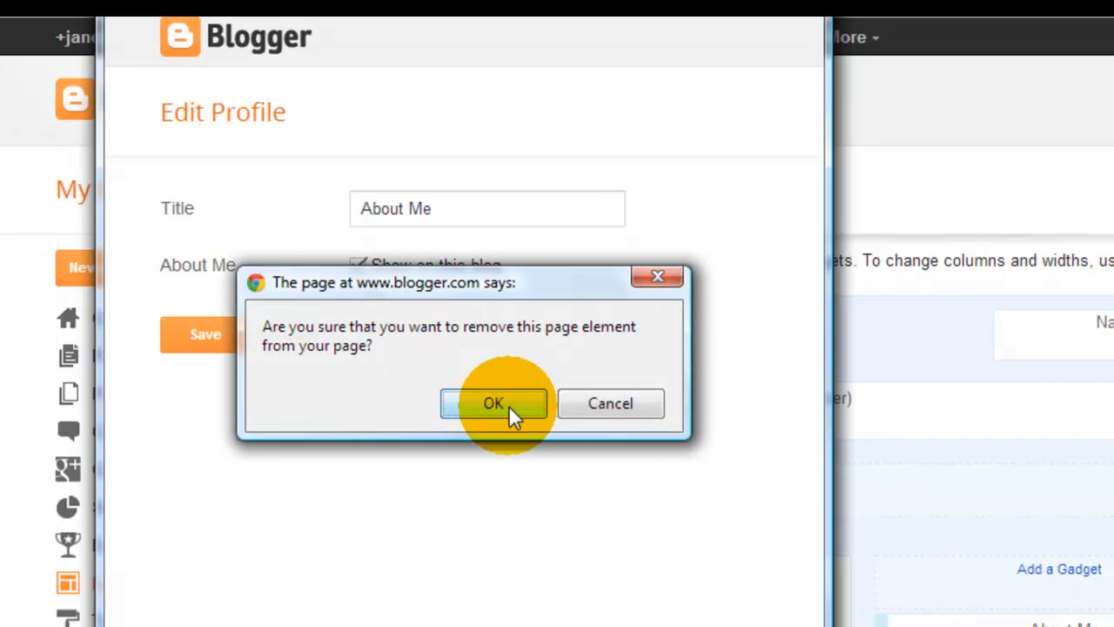
pyautogui.click(494, 404)
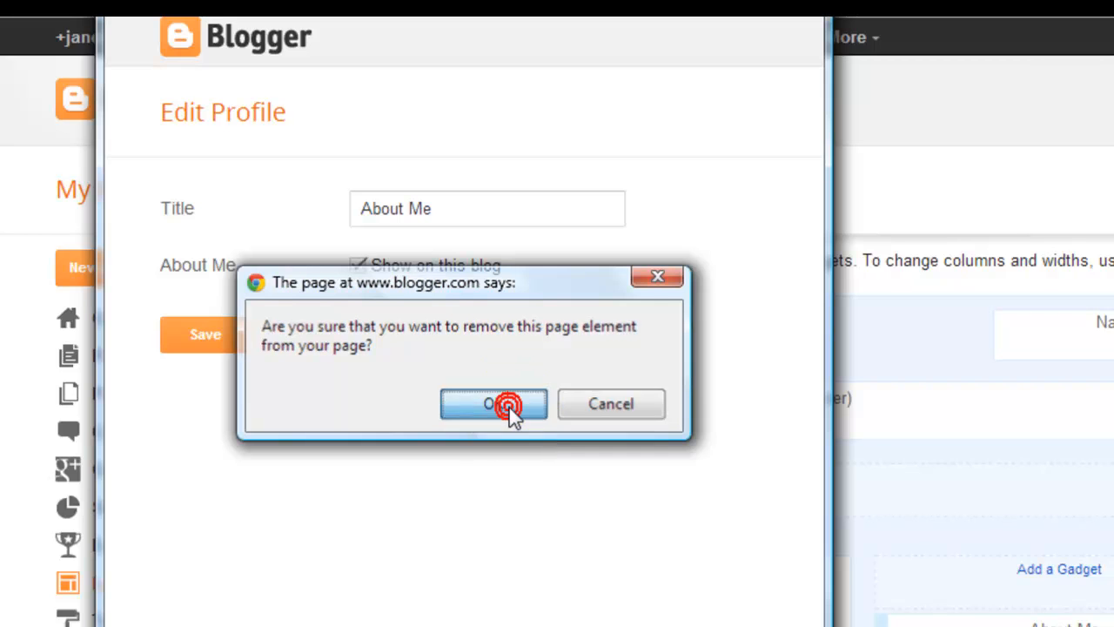
pyautogui.click(495, 404)
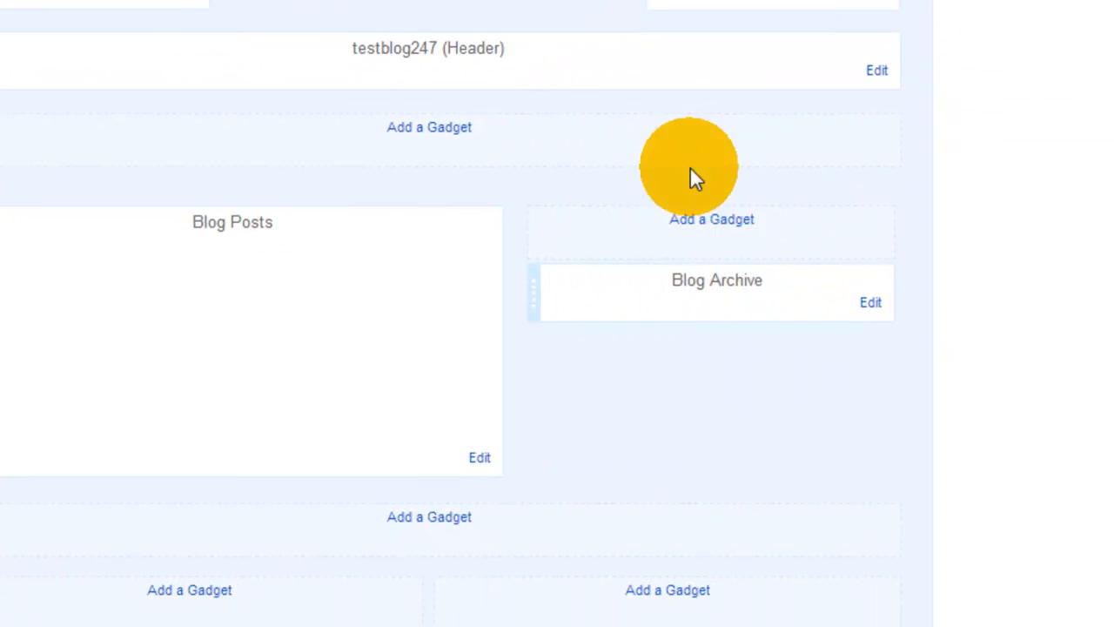
pyautogui.moveTo(801, 288)
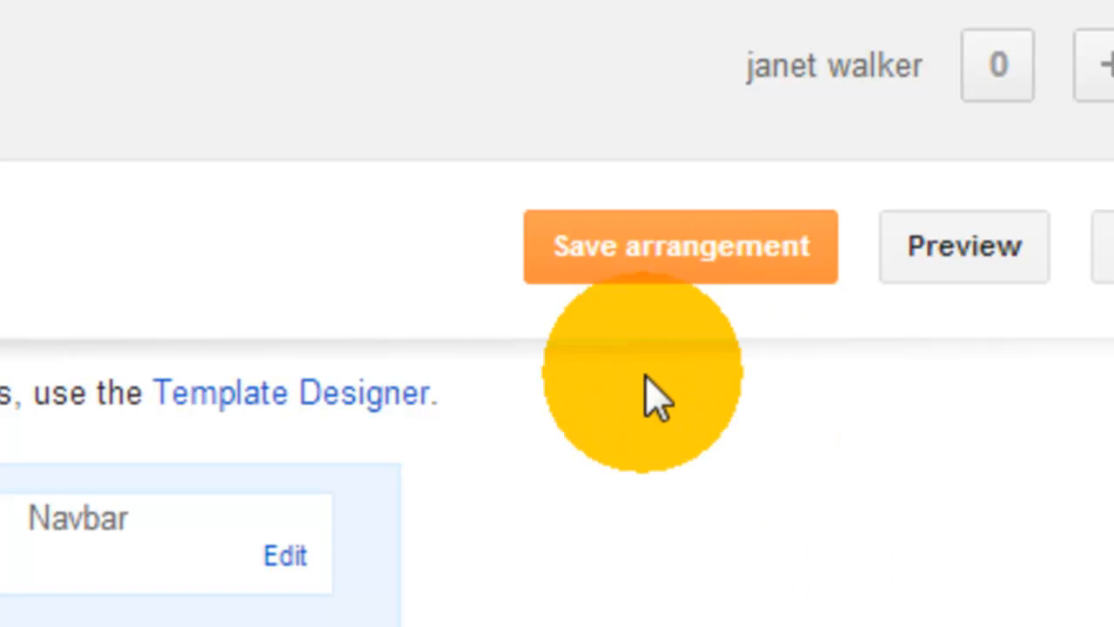
pyautogui.moveTo(722, 565)
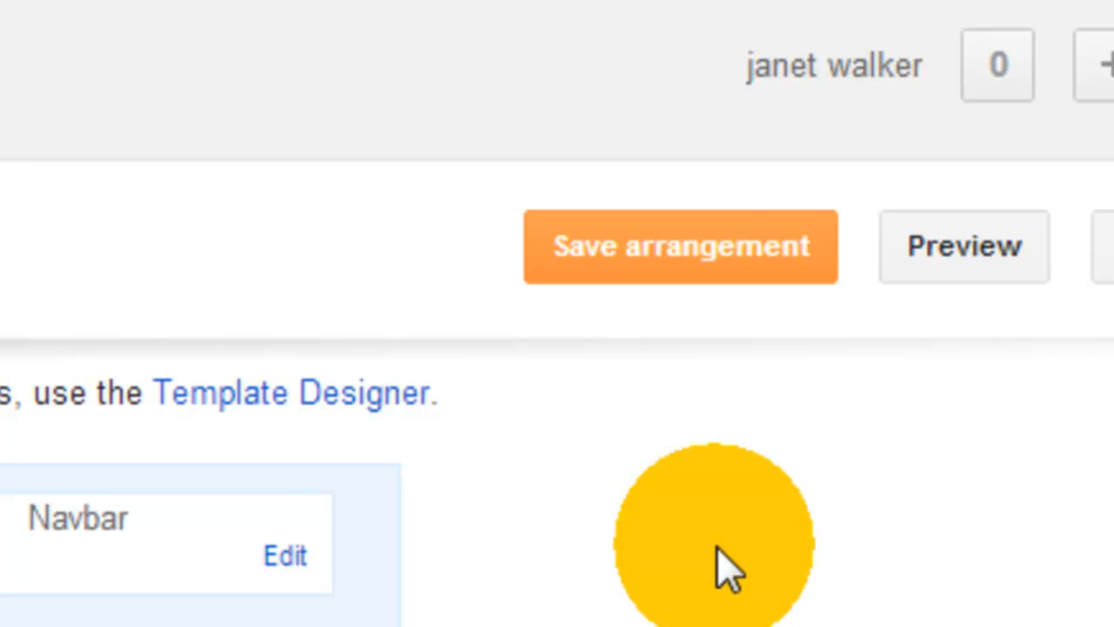
pyautogui.moveTo(964, 245)
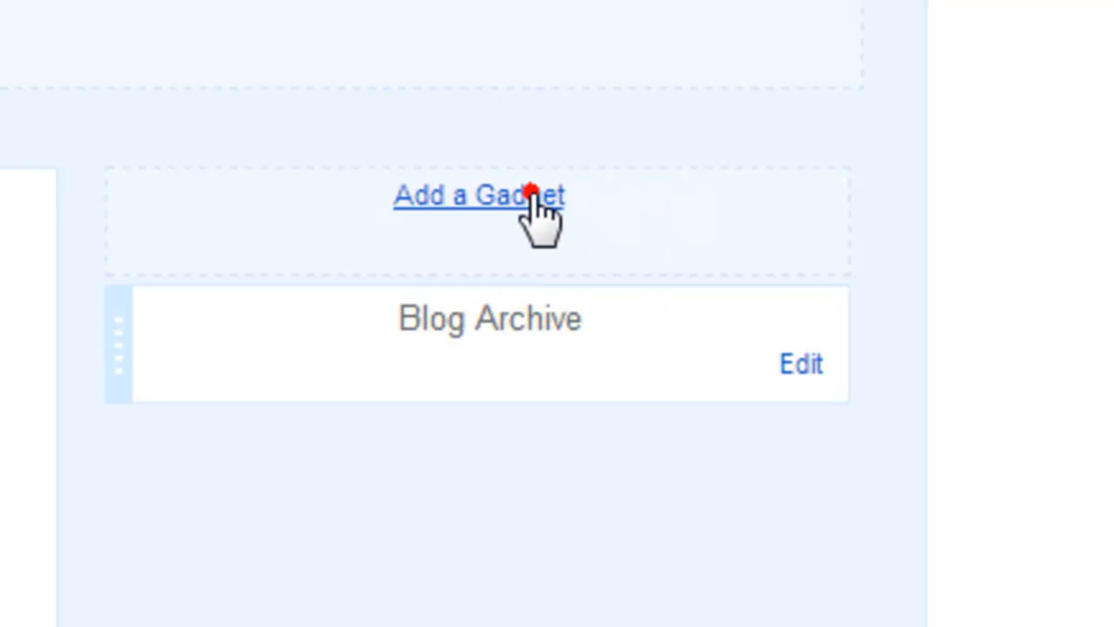
# Add a Text gadget to the sidebar above Blog Archive, reaching its Configure Text window
pyautogui.click(478, 195)
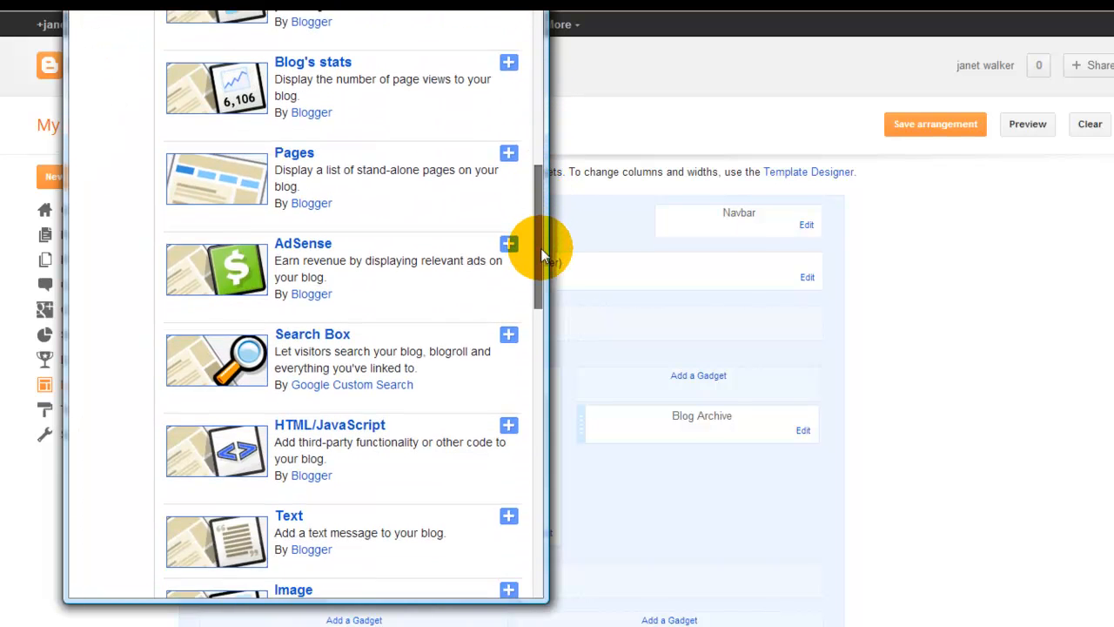
pyautogui.scroll(-3)
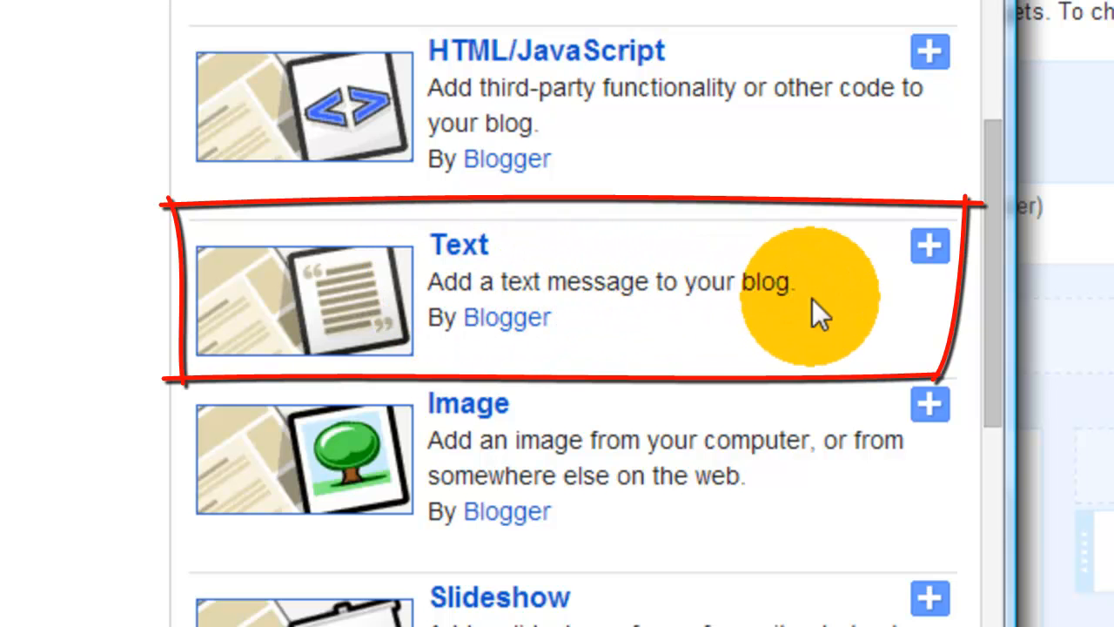
pyautogui.moveTo(757, 275)
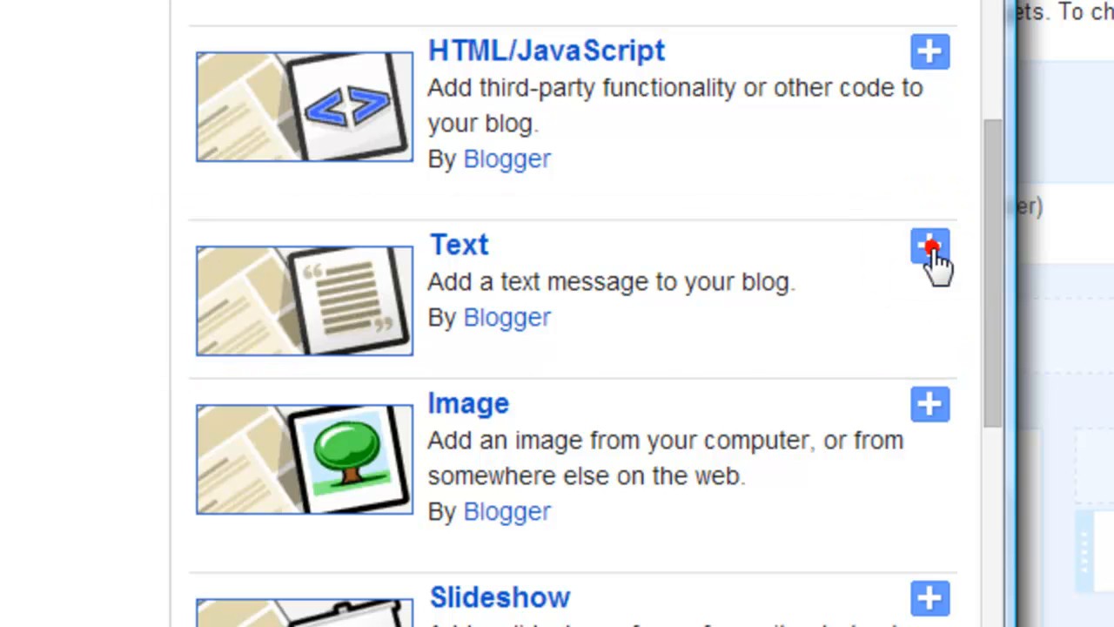
pyautogui.click(930, 247)
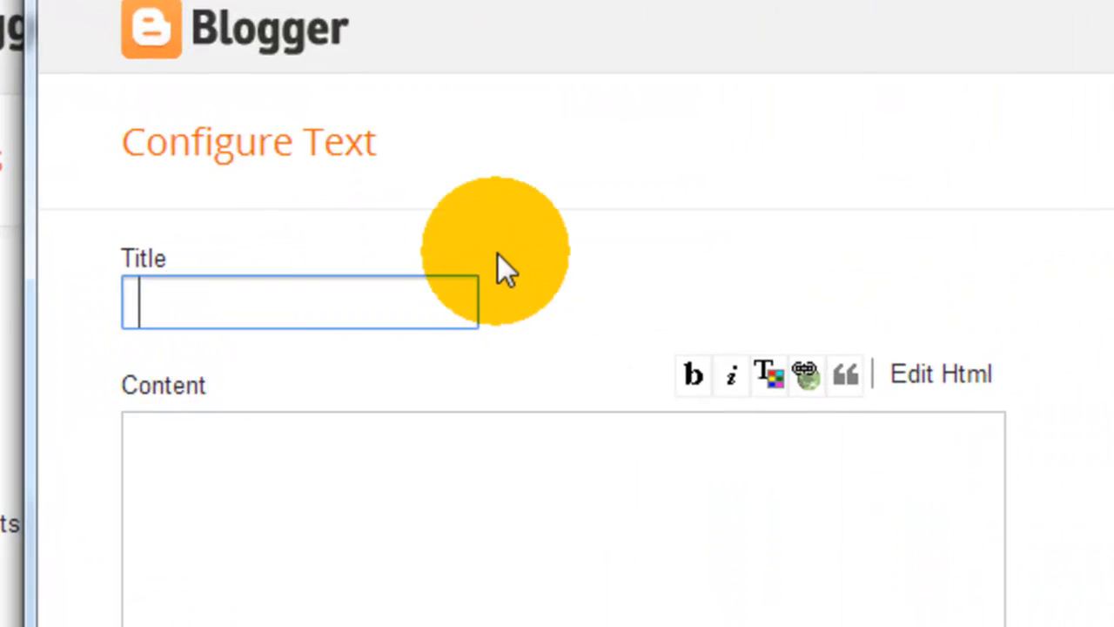
# Title the Text gadget About Me and write the blog description with shop and Twitter lines
pyautogui.write('About M')
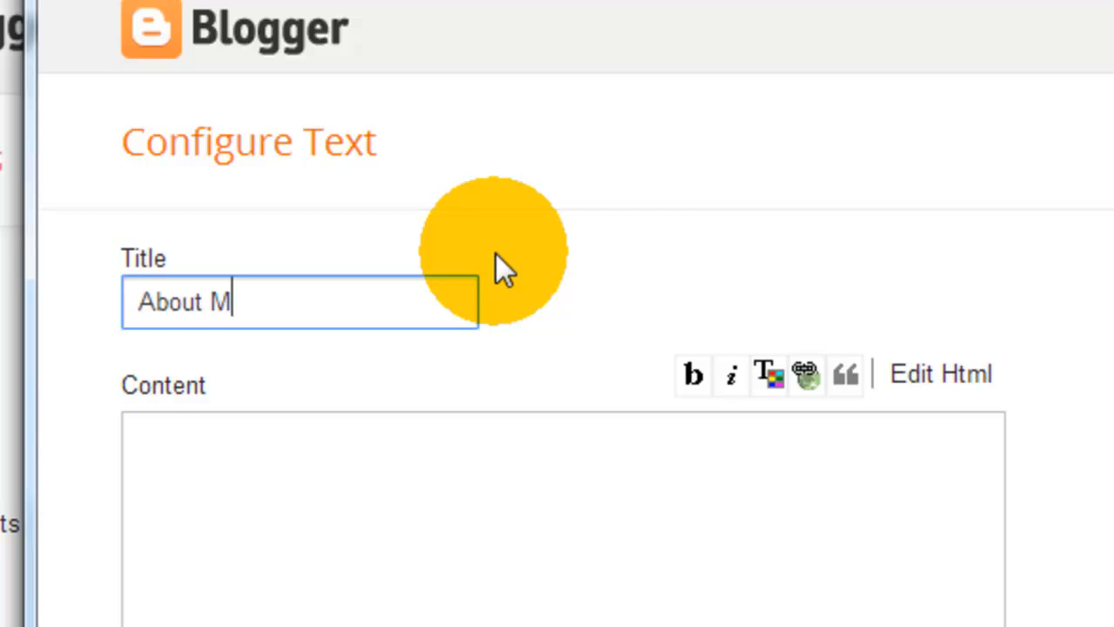
pyautogui.write('e')
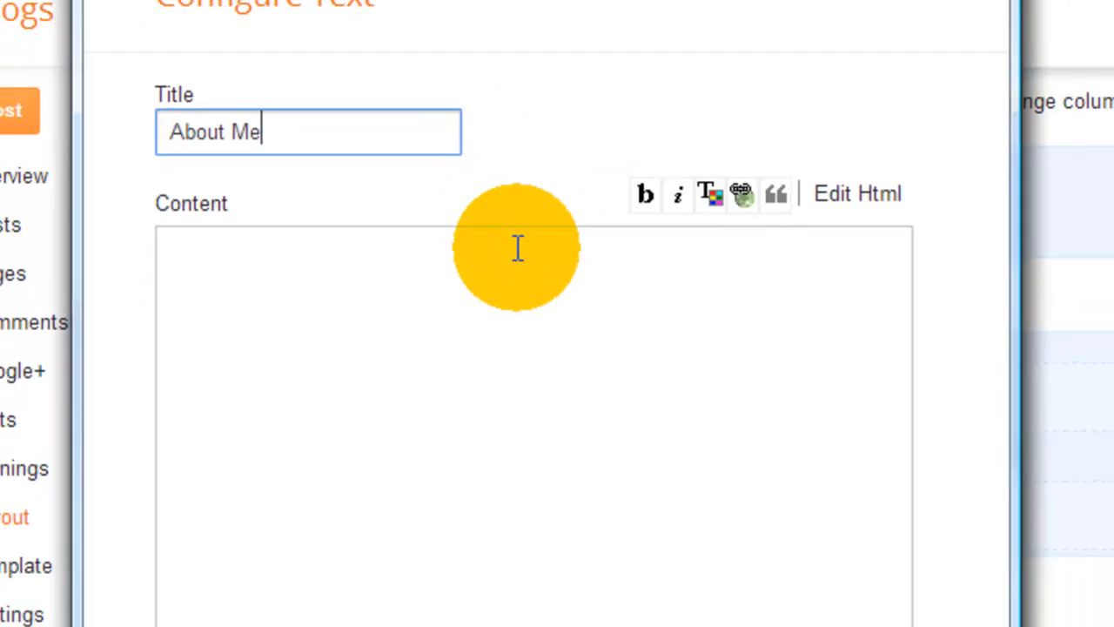
pyautogui.scroll(-3)
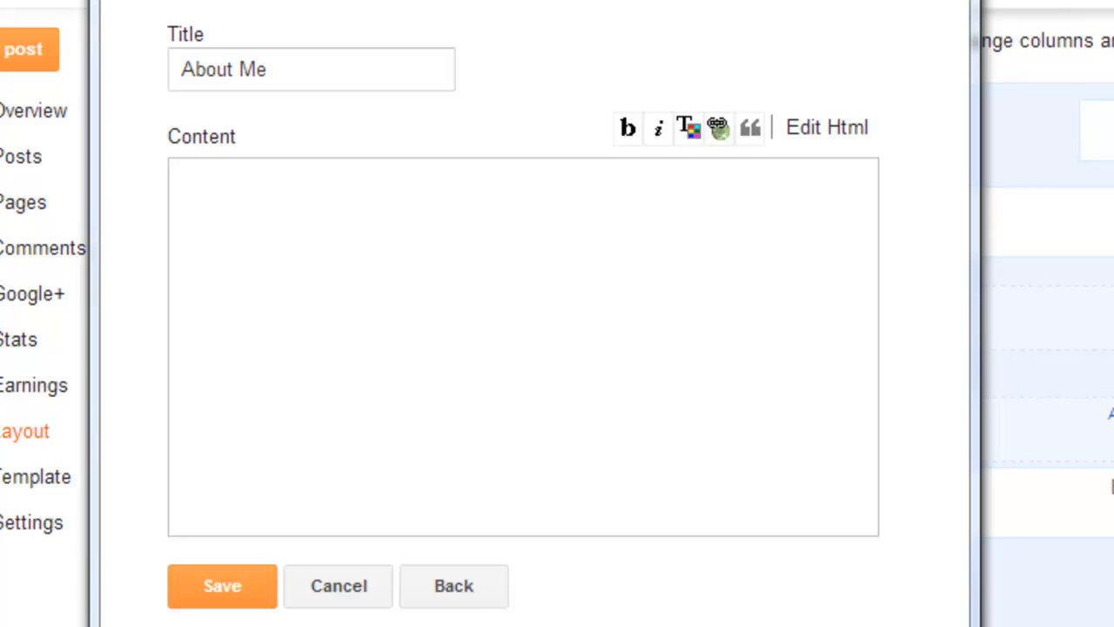
pyautogui.click(418, 309)
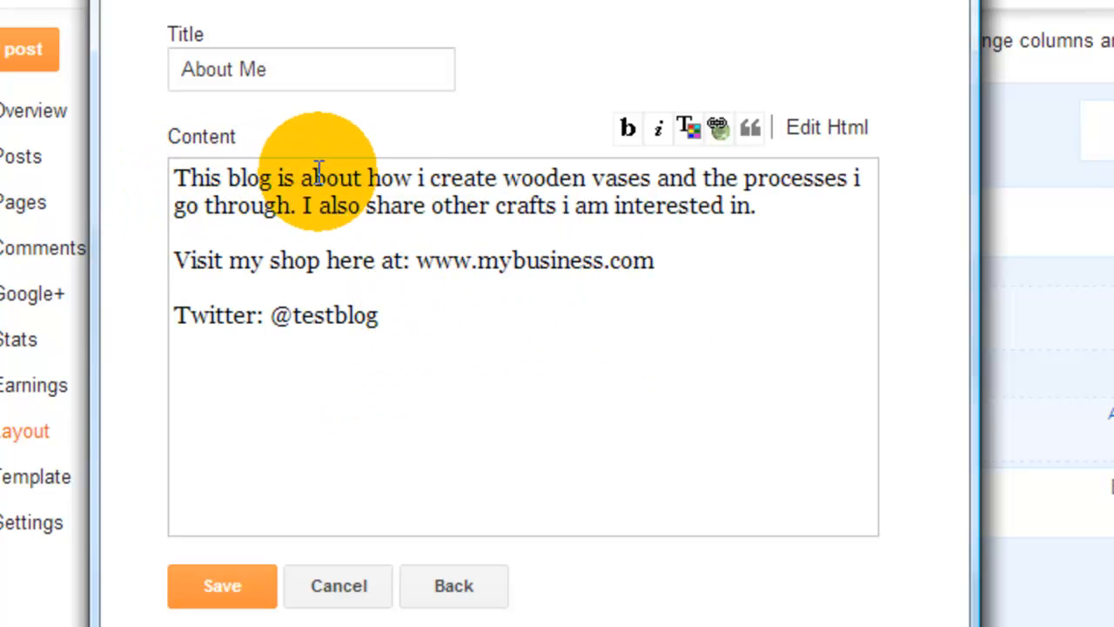
pyautogui.moveTo(571, 183)
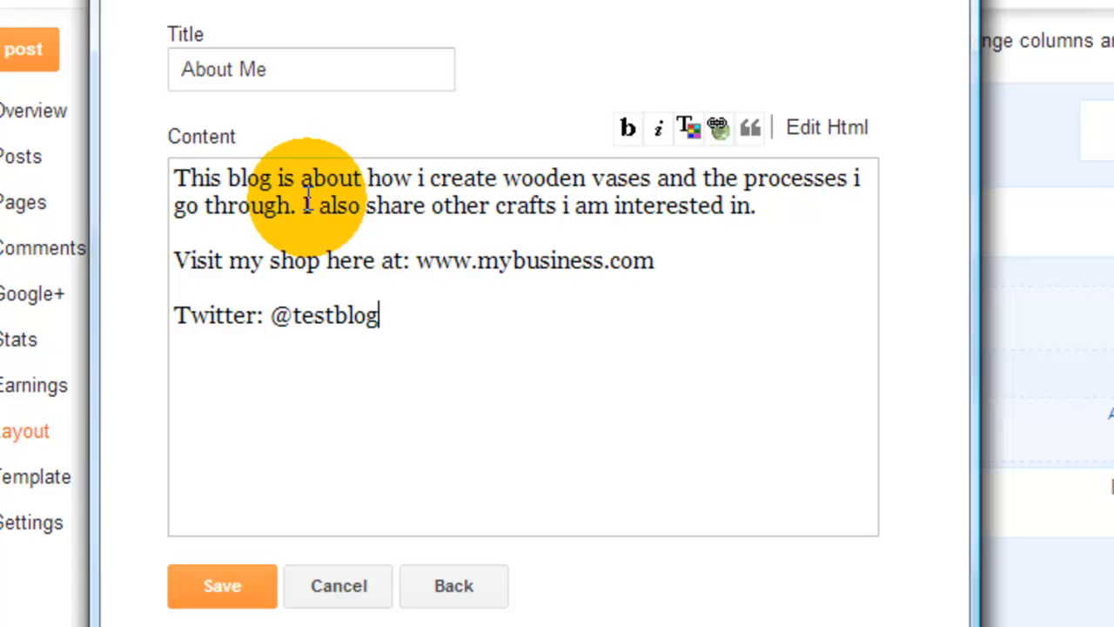
pyautogui.moveTo(522, 205)
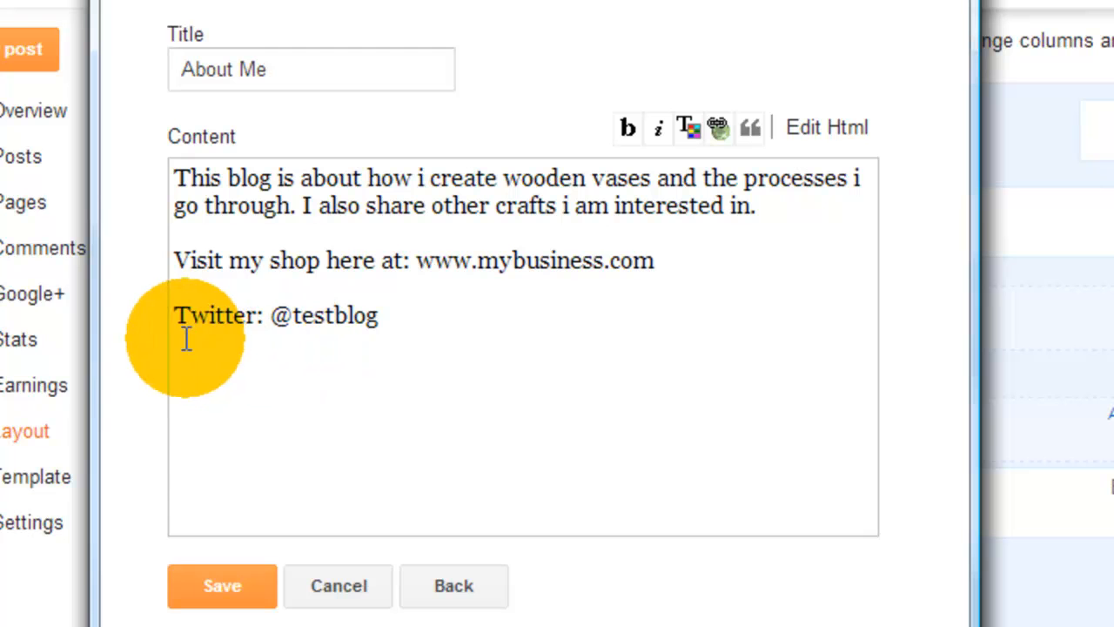
pyautogui.moveTo(445, 324)
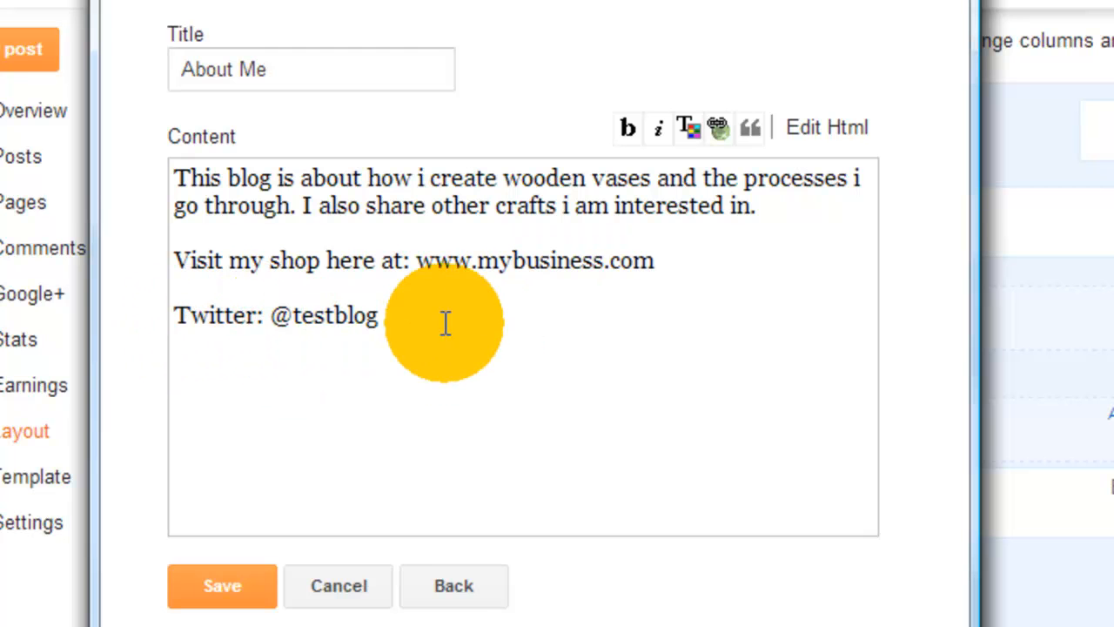
pyautogui.moveTo(578, 191)
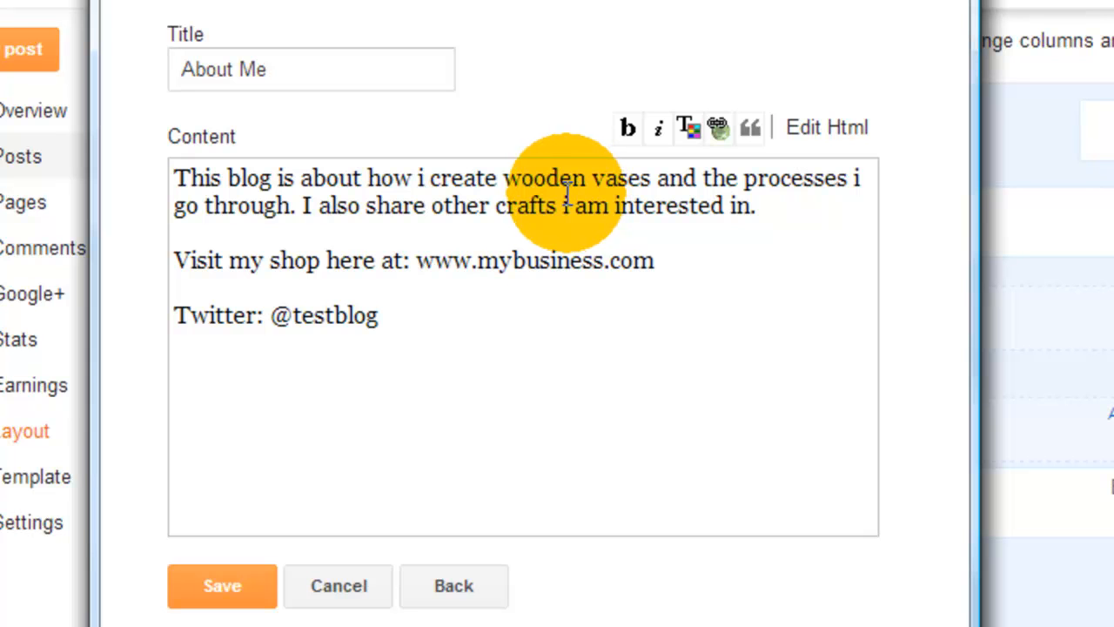
pyautogui.moveTo(561, 193)
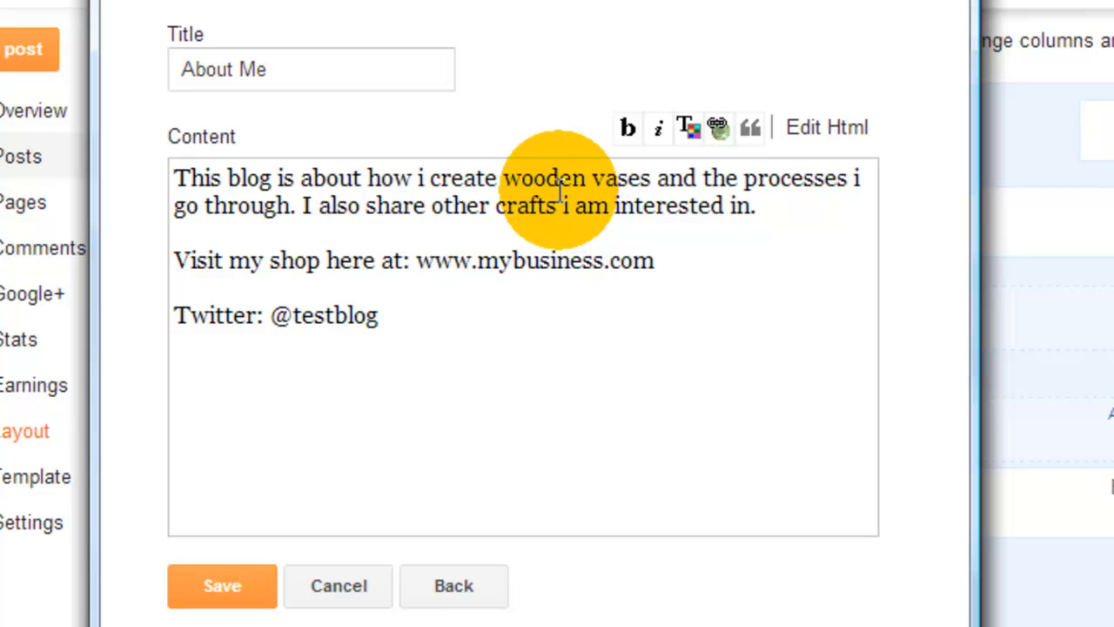
pyautogui.click(378, 316)
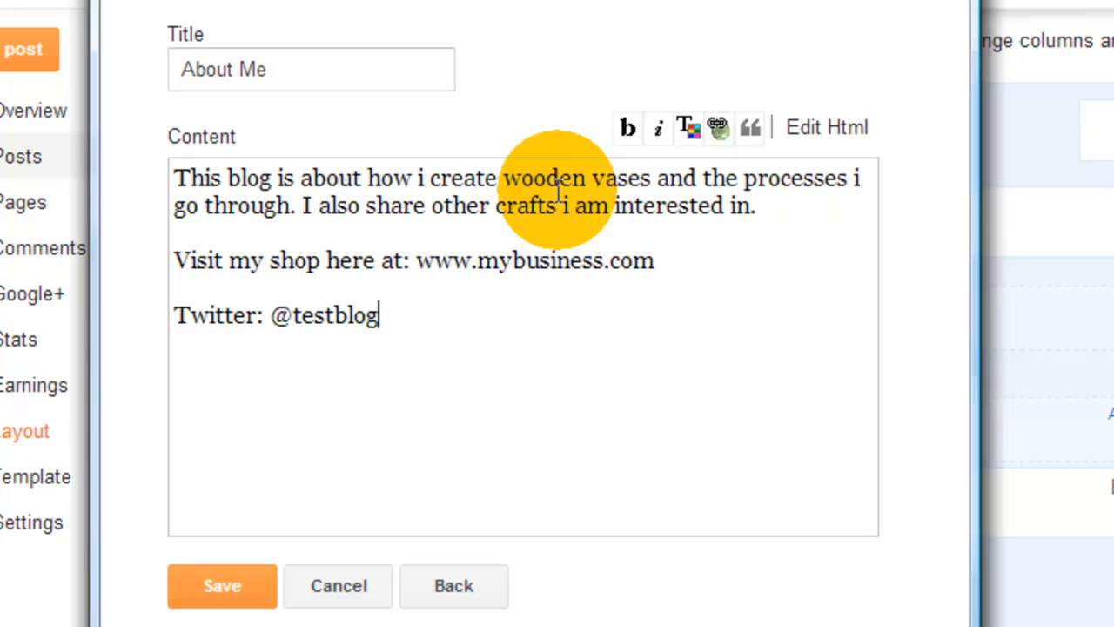
pyautogui.moveTo(422, 260)
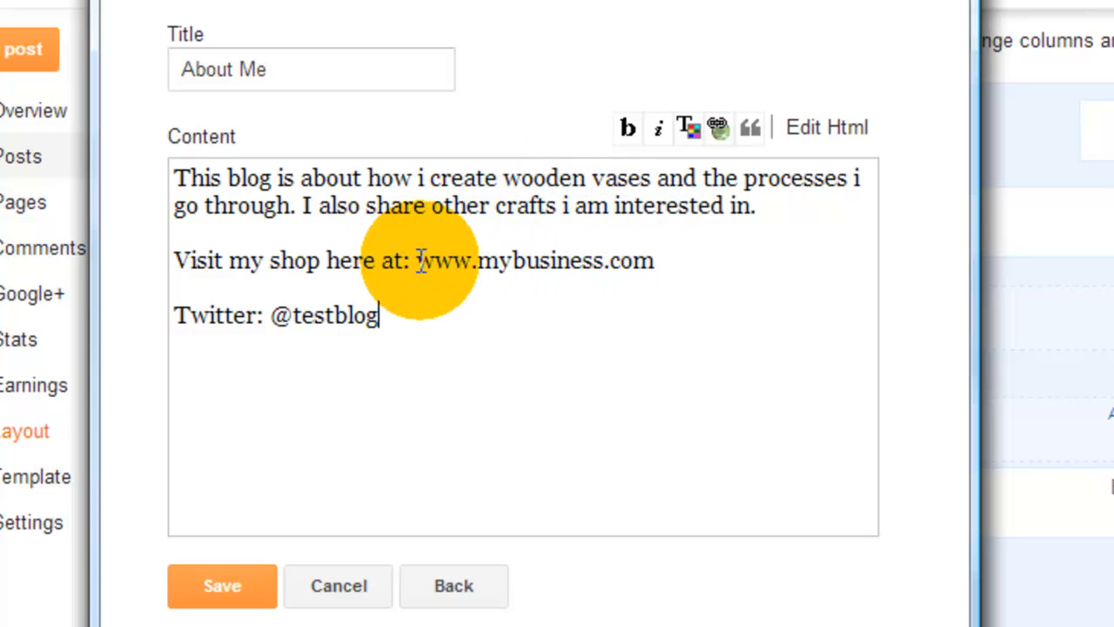
pyautogui.moveTo(416, 262); pyautogui.dragTo(655, 261)
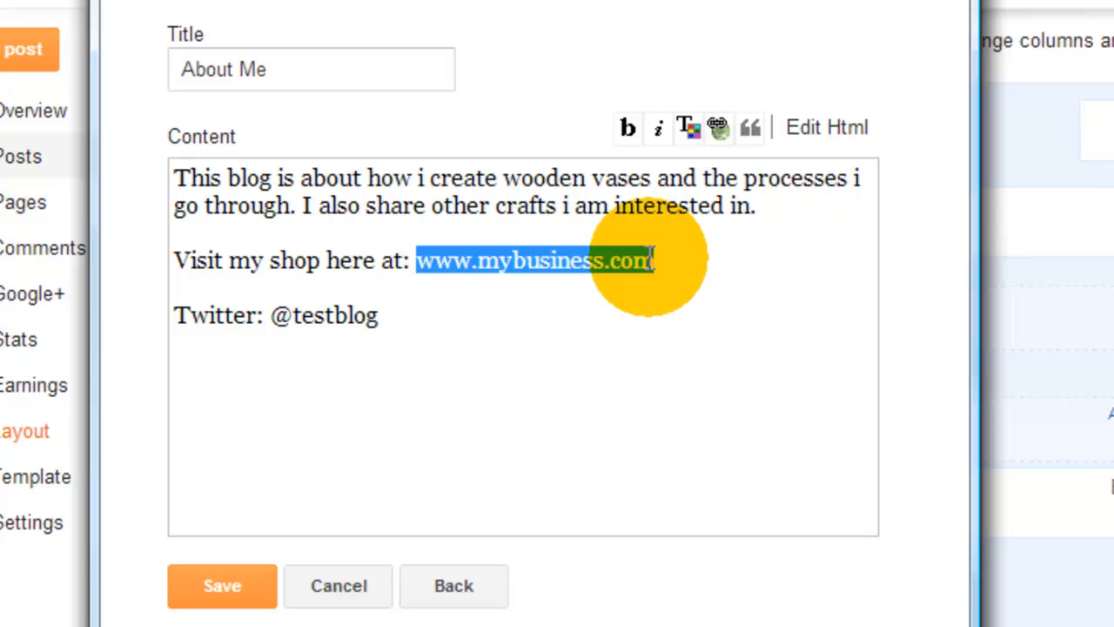
pyautogui.moveTo(635, 260)
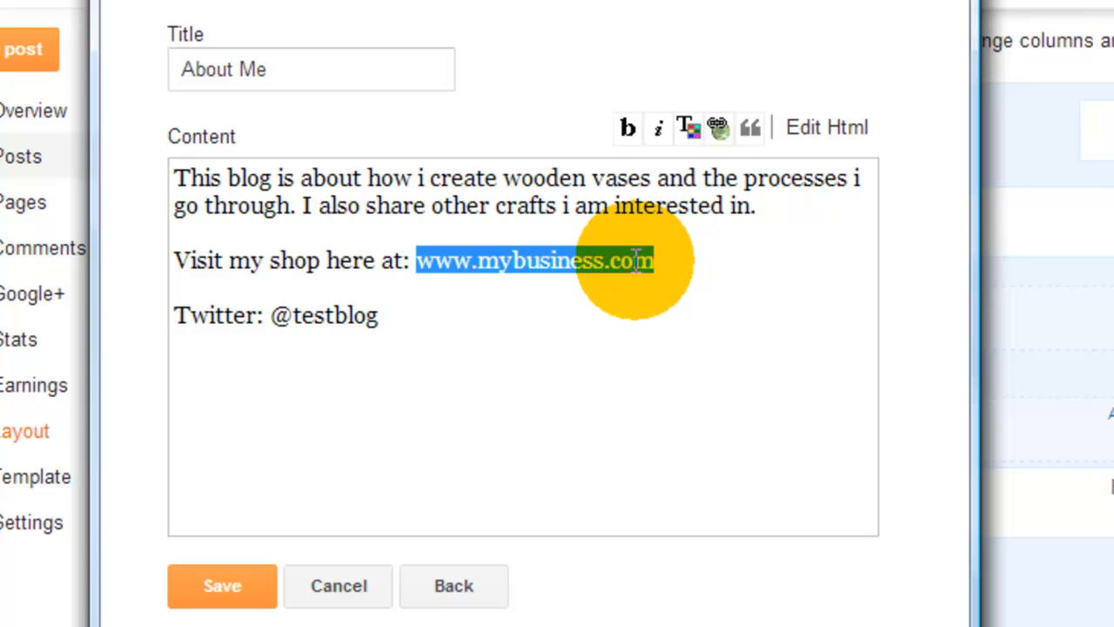
pyautogui.moveTo(634, 261)
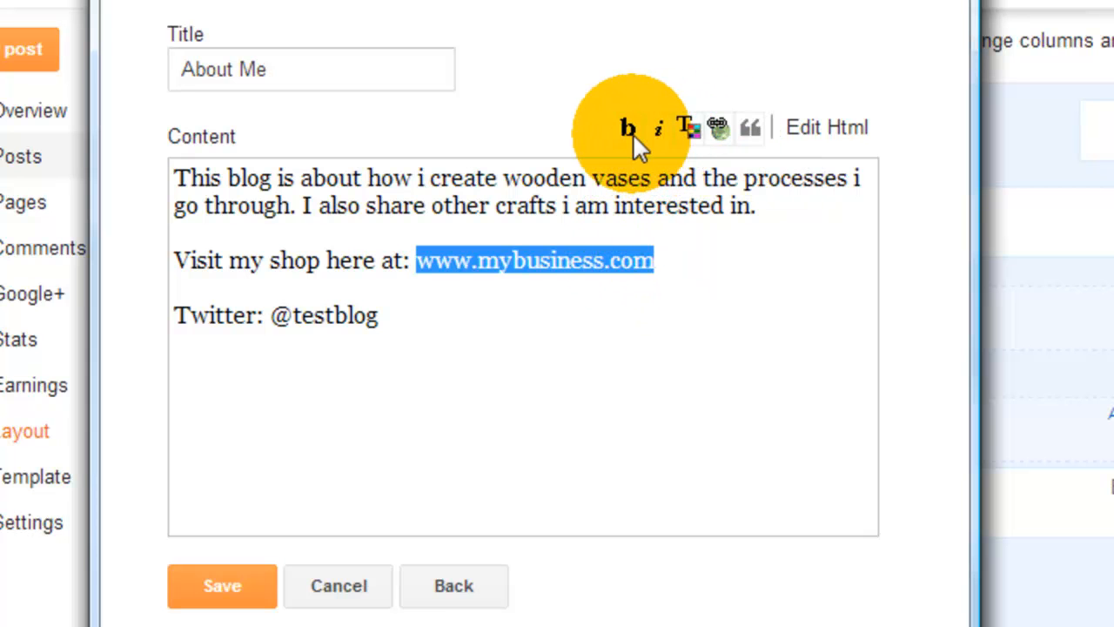
pyautogui.moveTo(727, 140)
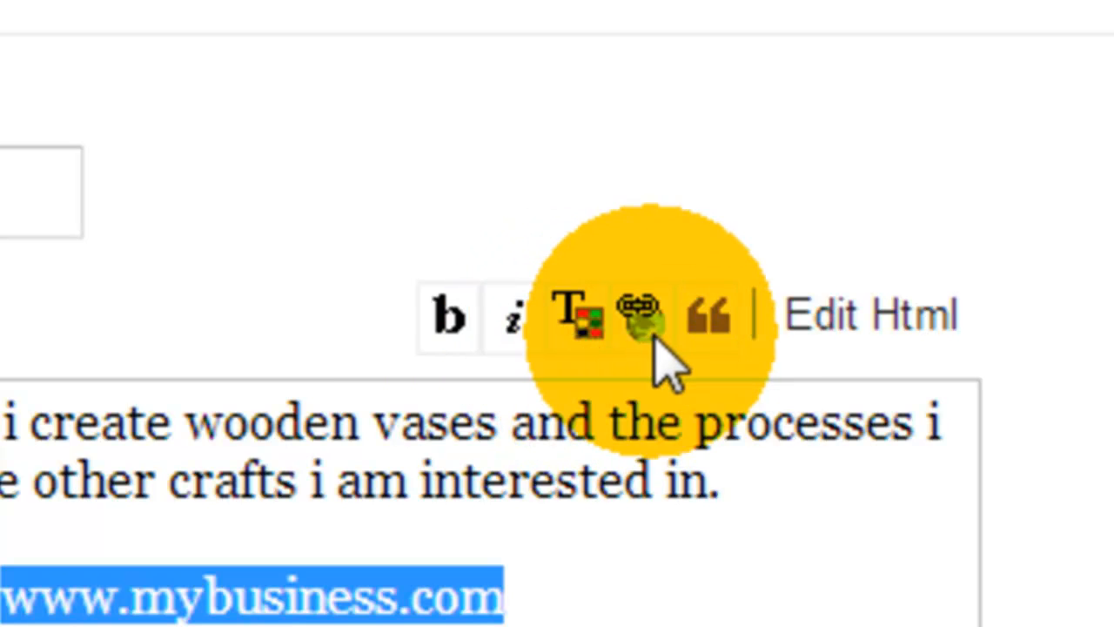
pyautogui.moveTo(705, 317)
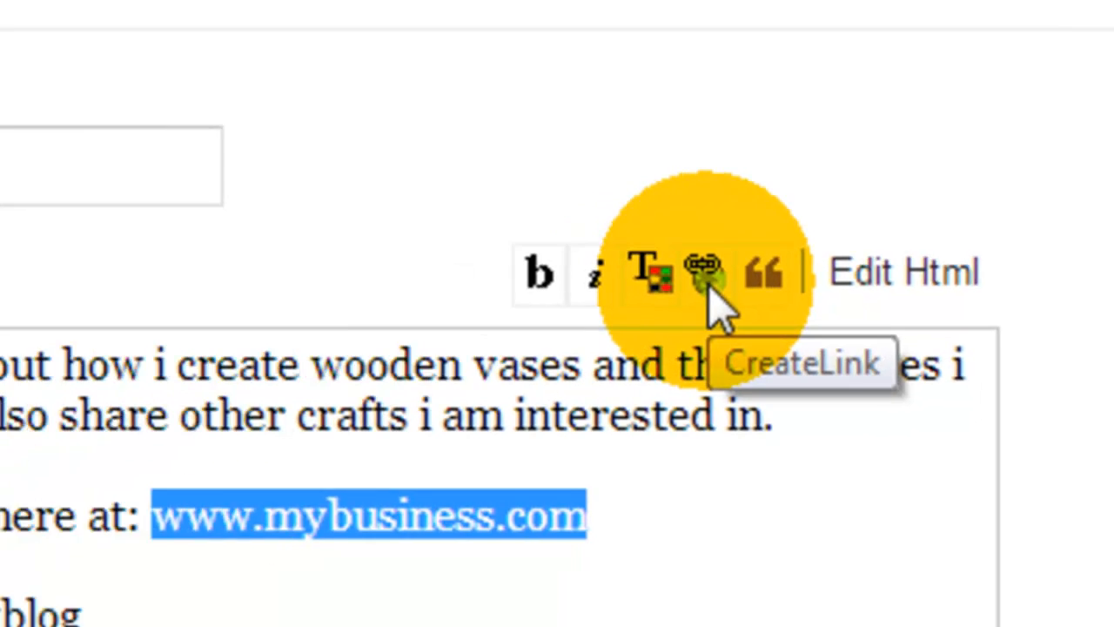
pyautogui.click(703, 271)
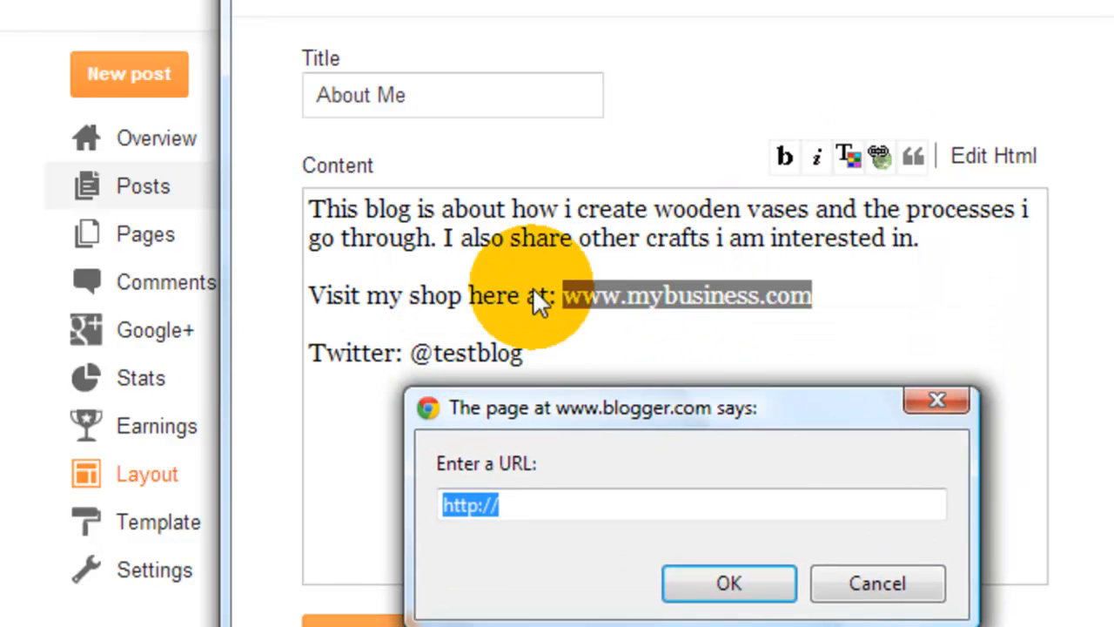
pyautogui.moveTo(797, 300)
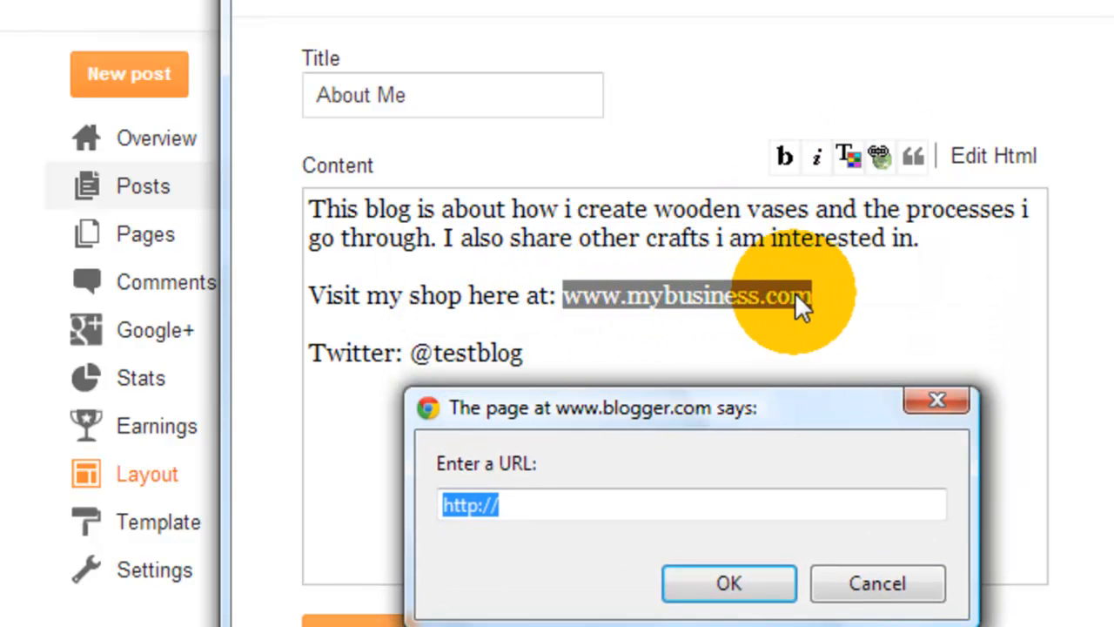
pyautogui.moveTo(723, 487)
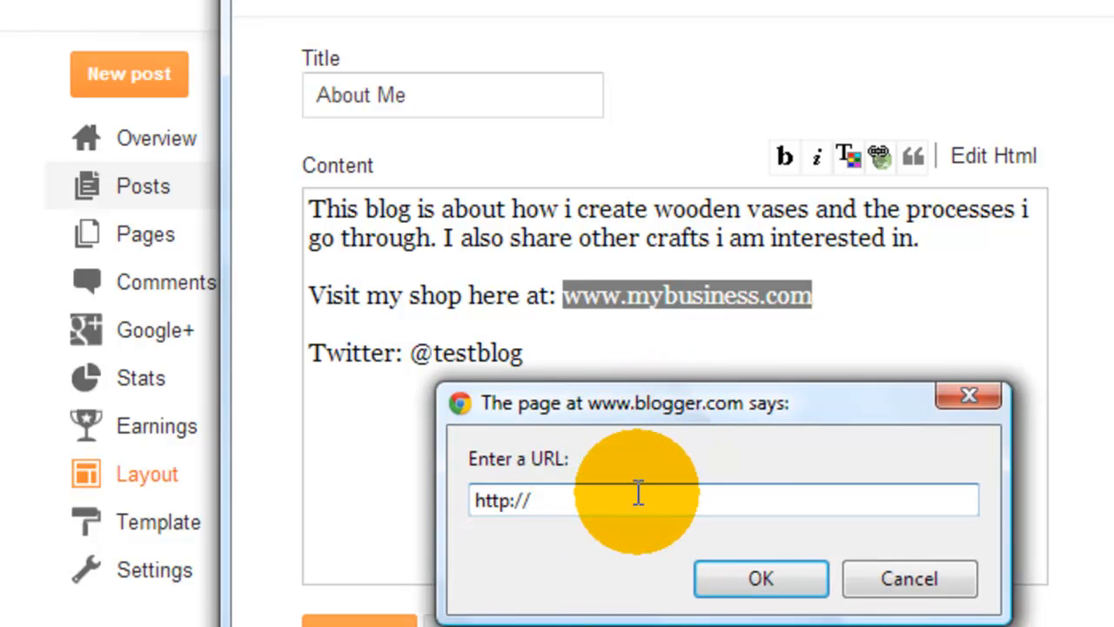
pyautogui.write('www')
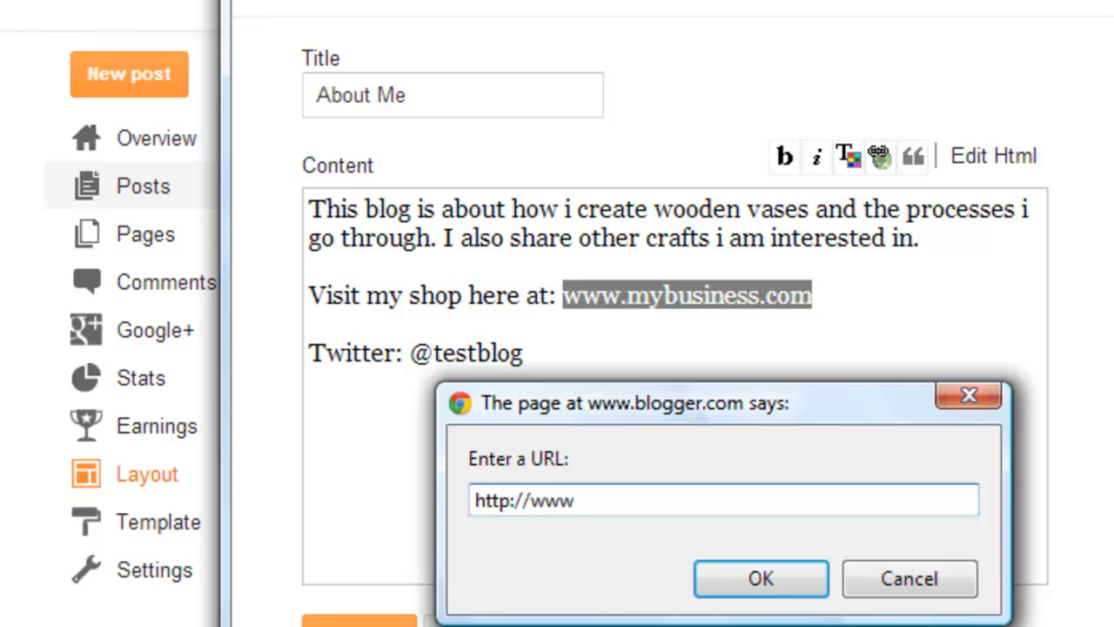
pyautogui.write('.my')
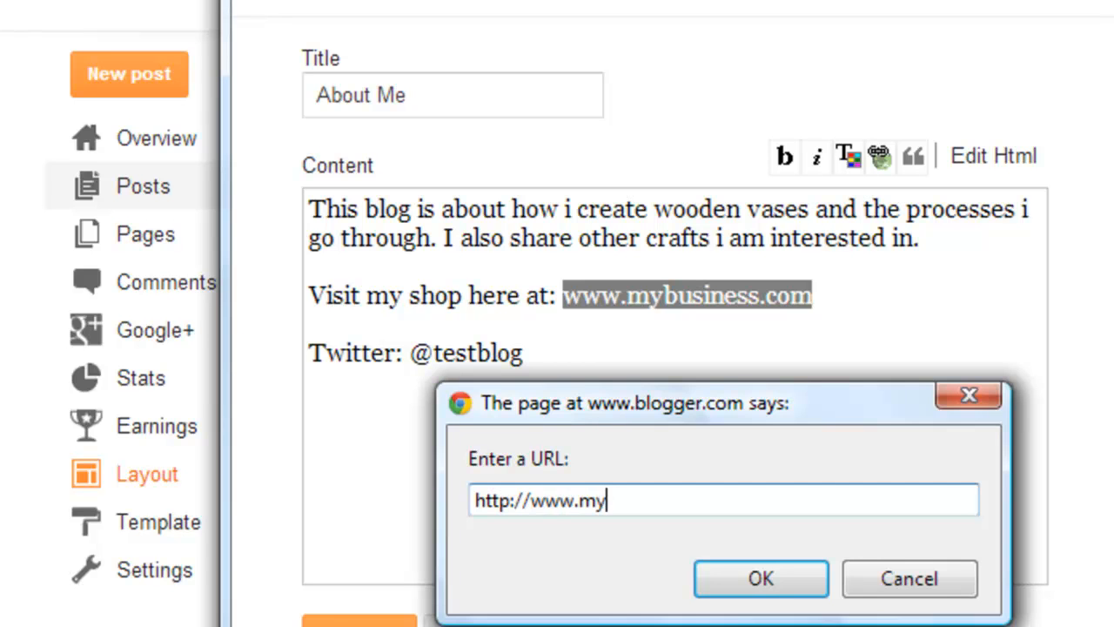
pyautogui.write('business')
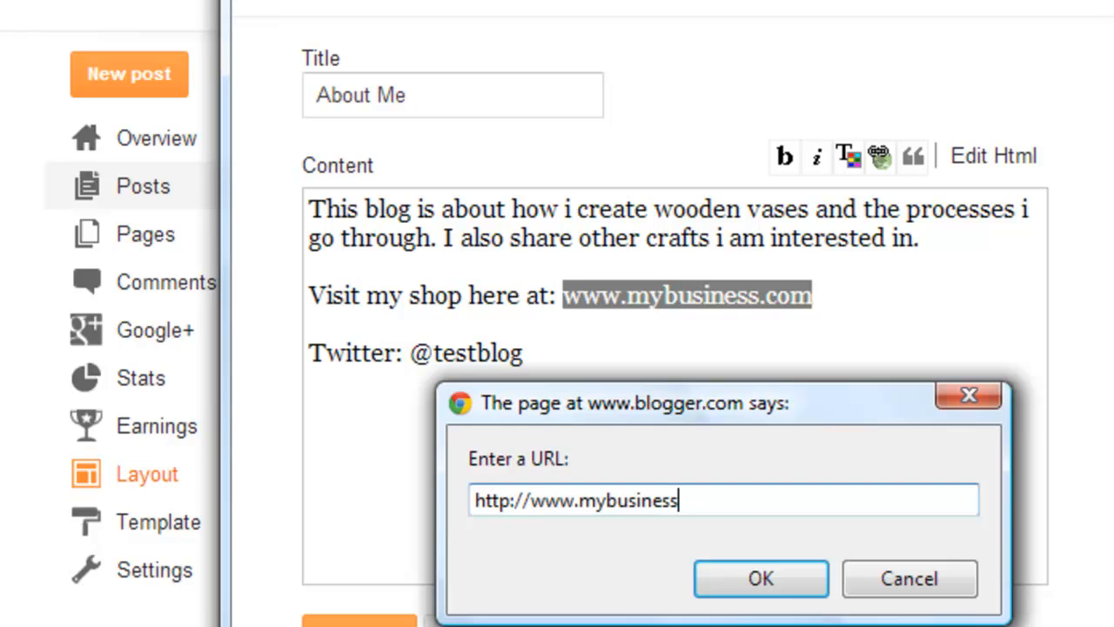
pyautogui.write('.com')
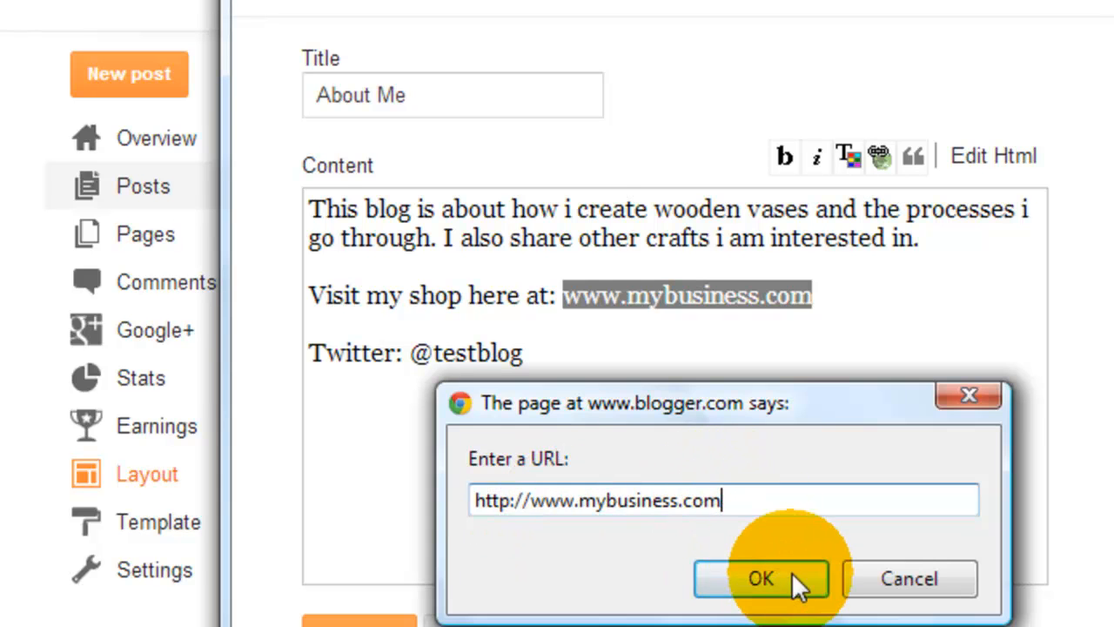
pyautogui.click(761, 578)
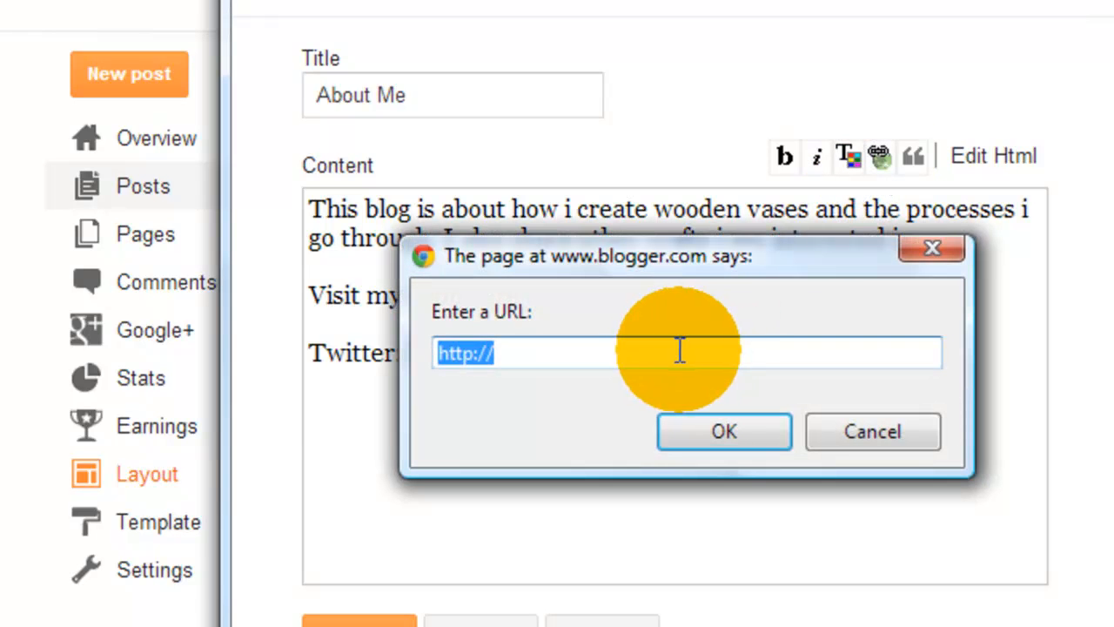
pyautogui.write('www')
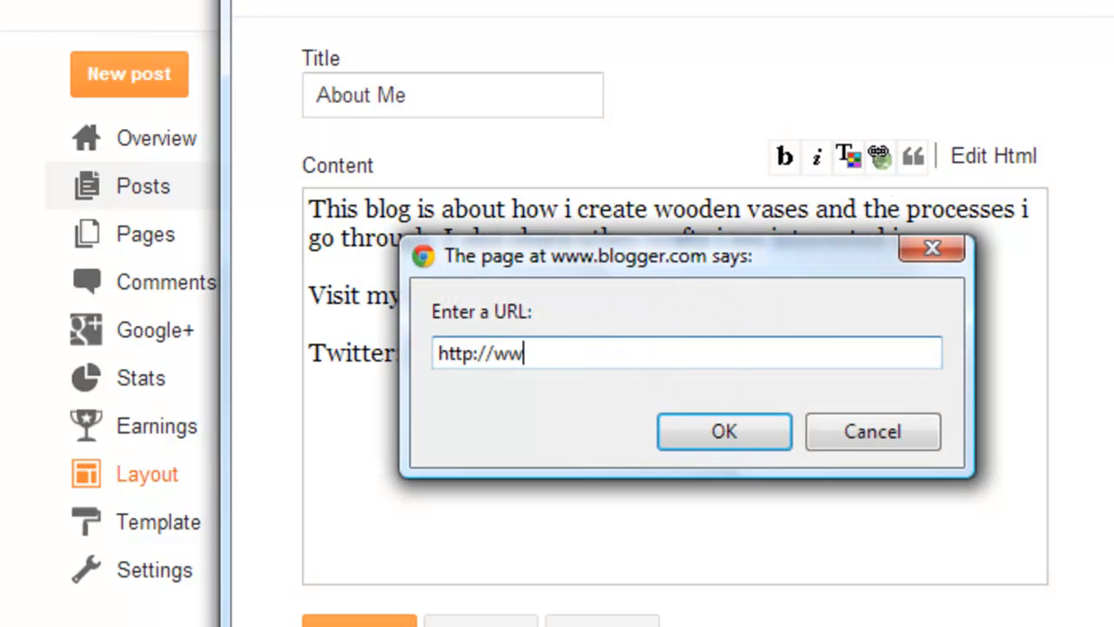
pyautogui.write('w.tw')
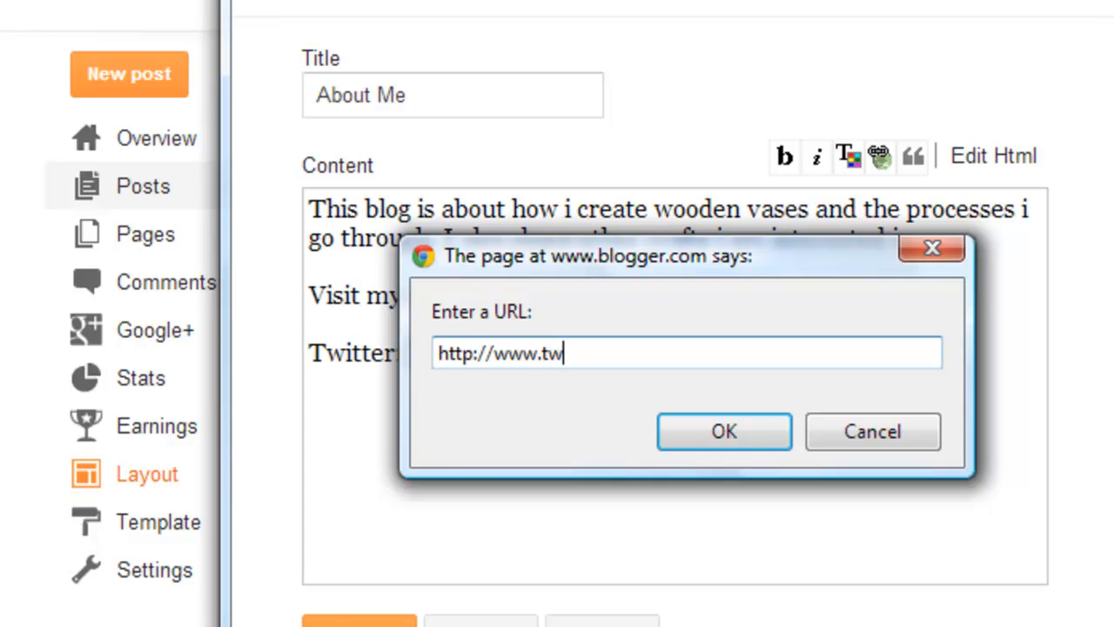
pyautogui.write('itter.com')
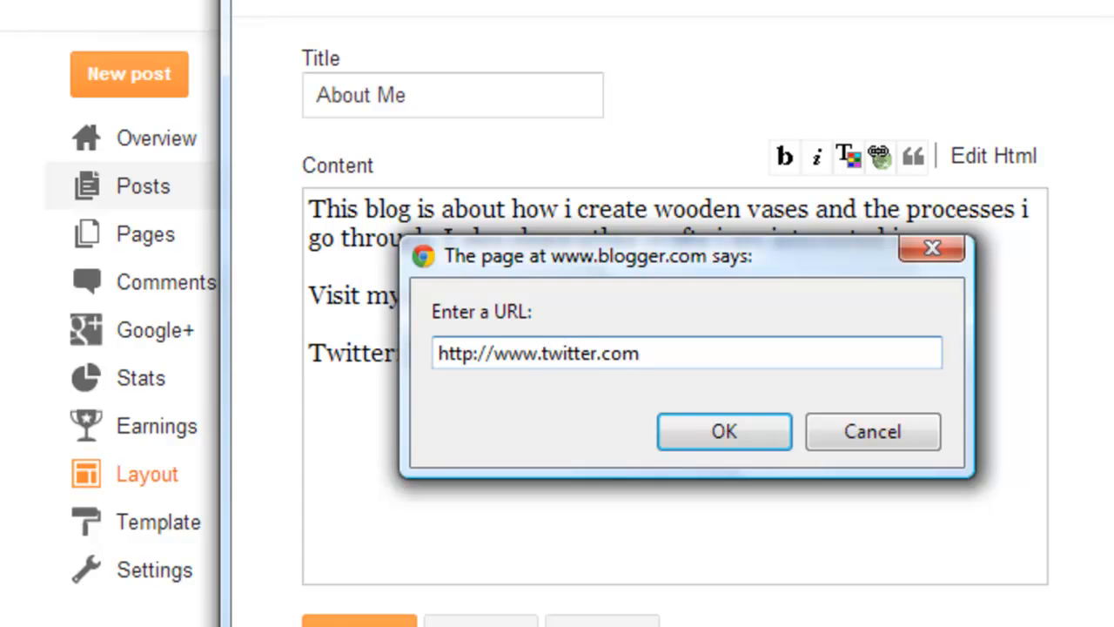
pyautogui.write('/')
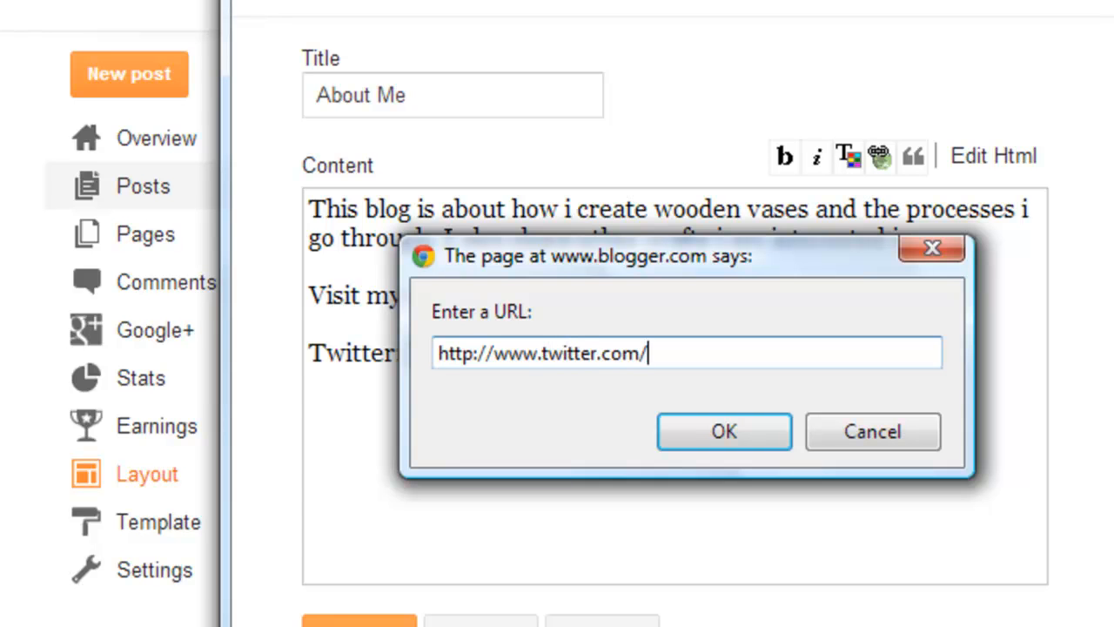
pyautogui.moveTo(797, 339)
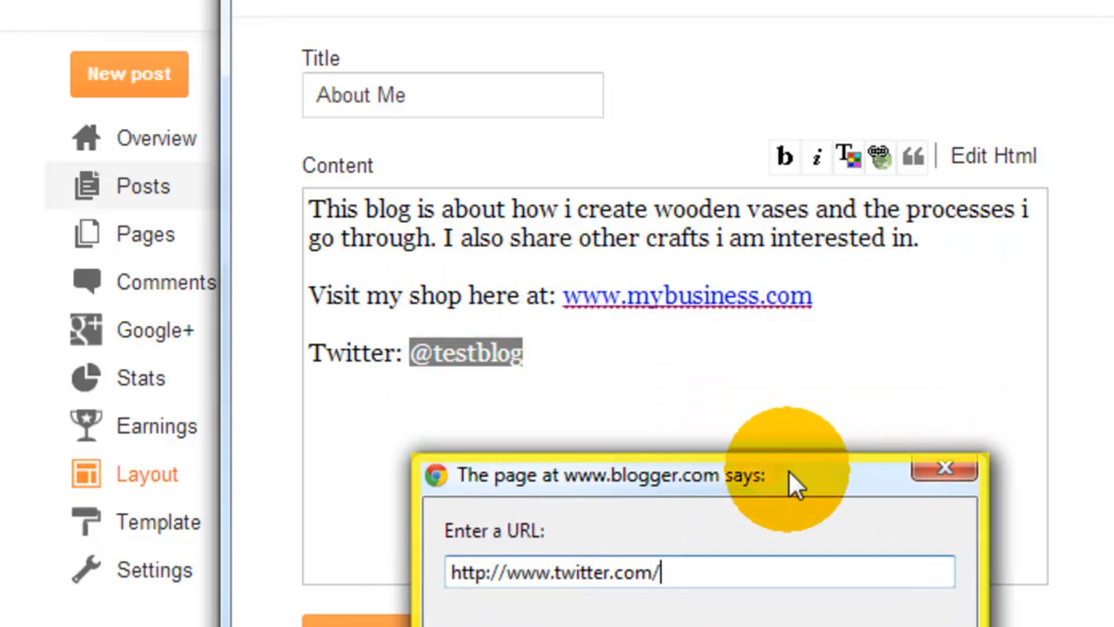
pyautogui.write('testblog')
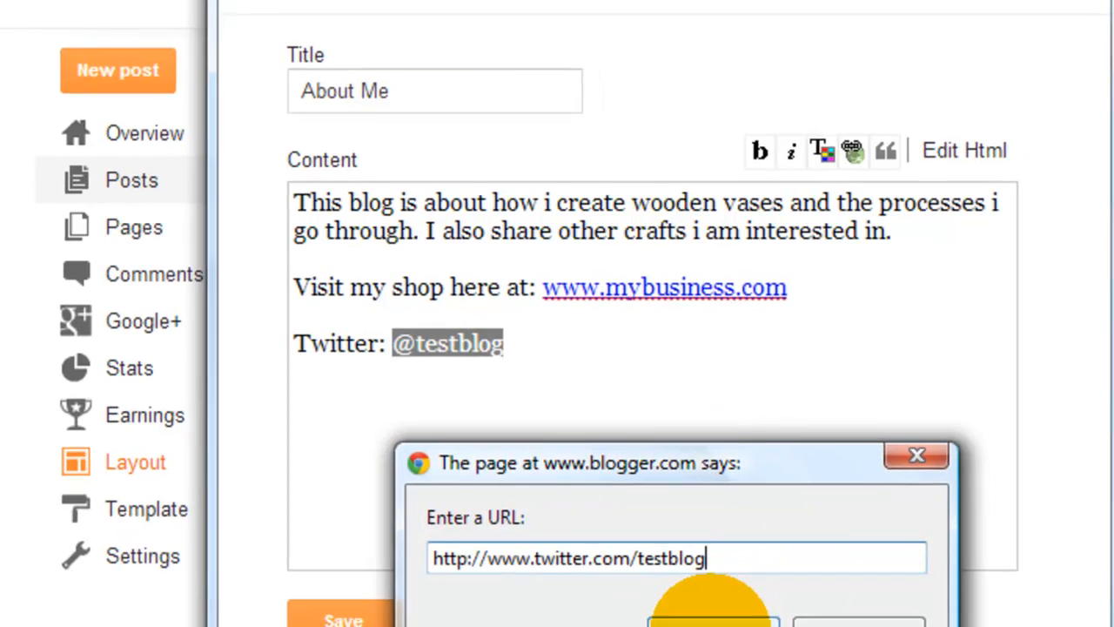
pyautogui.click(712, 609)
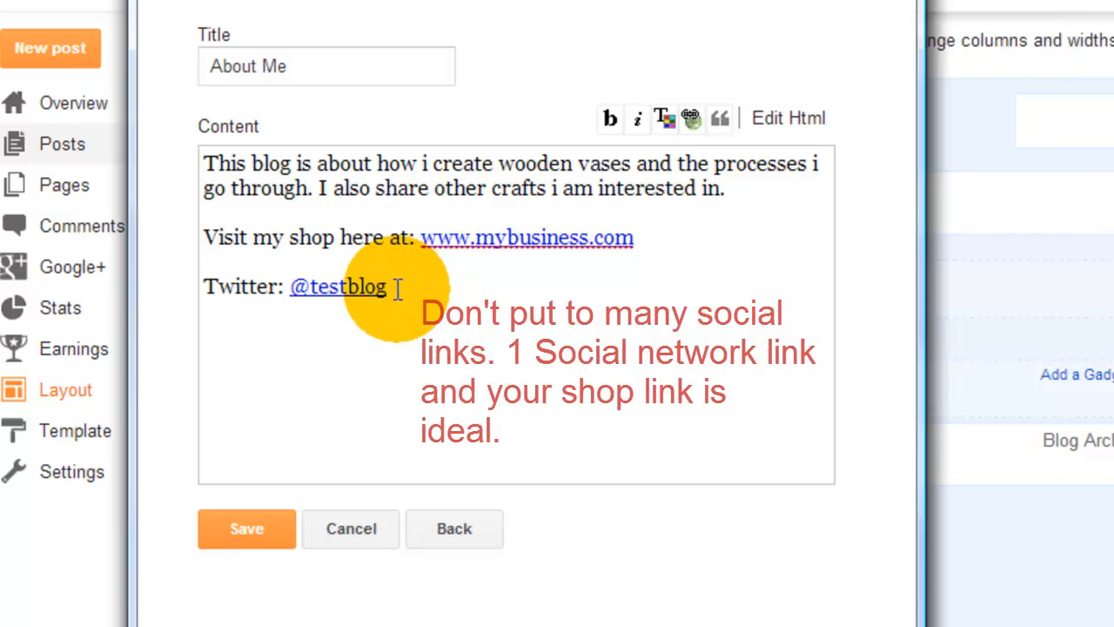
pyautogui.moveTo(129, 235)
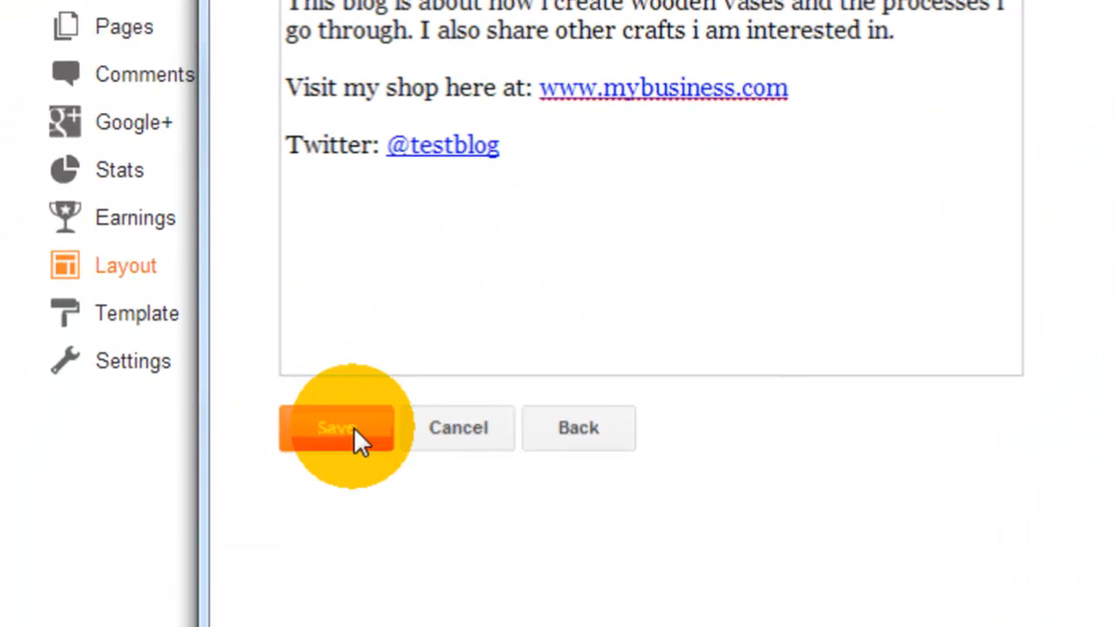
# Save the About Me Text gadget so it appears above Blog Archive in the layout
pyautogui.click(336, 428)
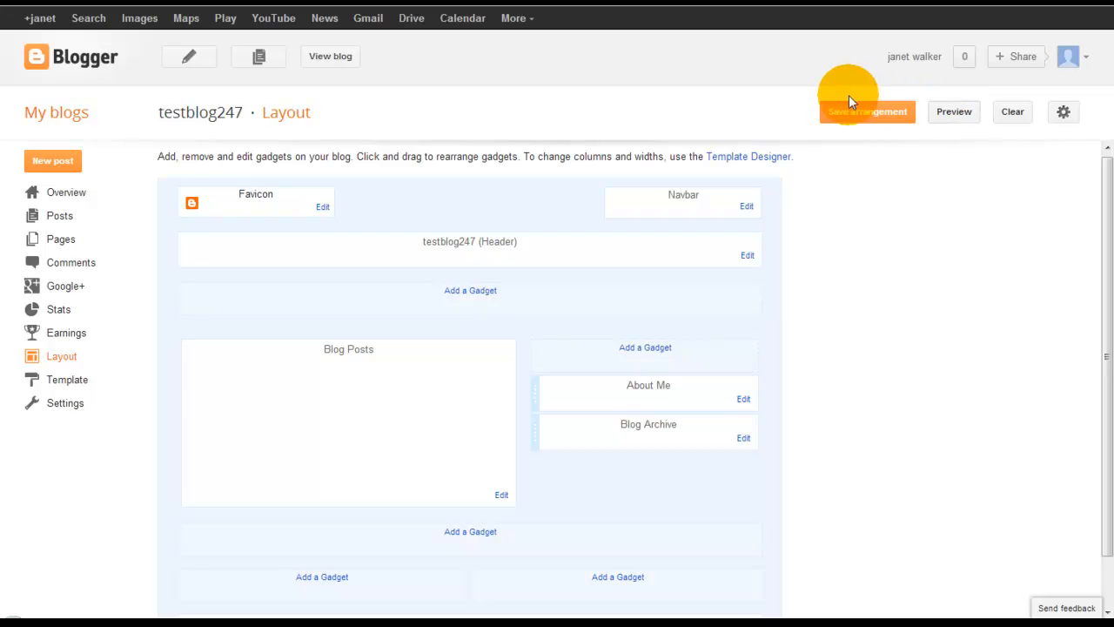
pyautogui.moveTo(954, 111)
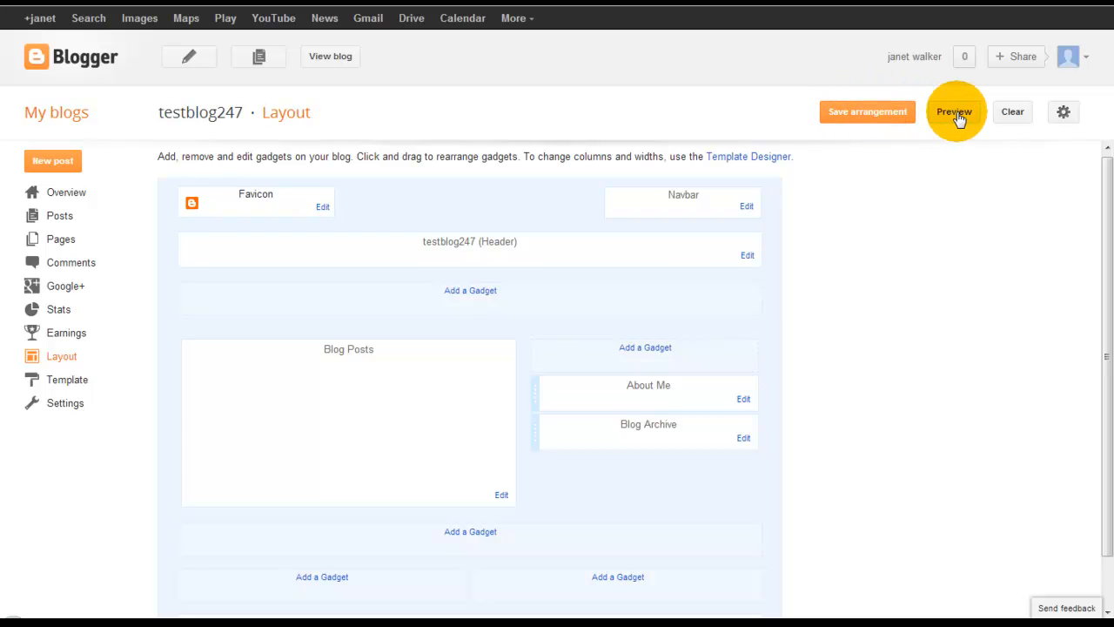
# Preview the blog to check the About Me description with shop and Twitter links
pyautogui.click(954, 112)
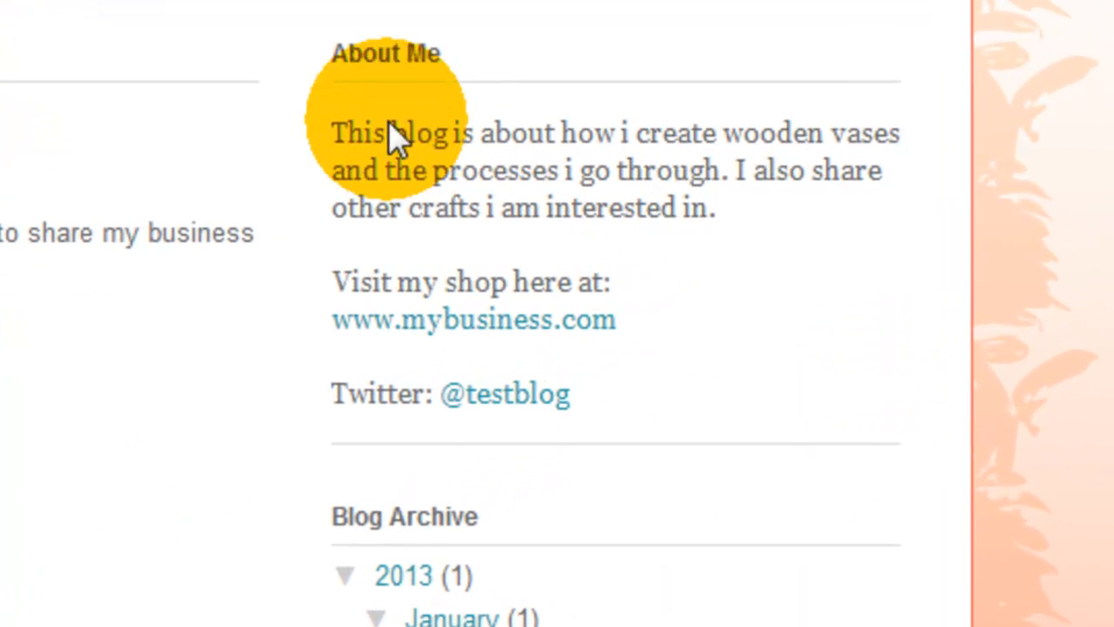
pyautogui.moveTo(557, 174)
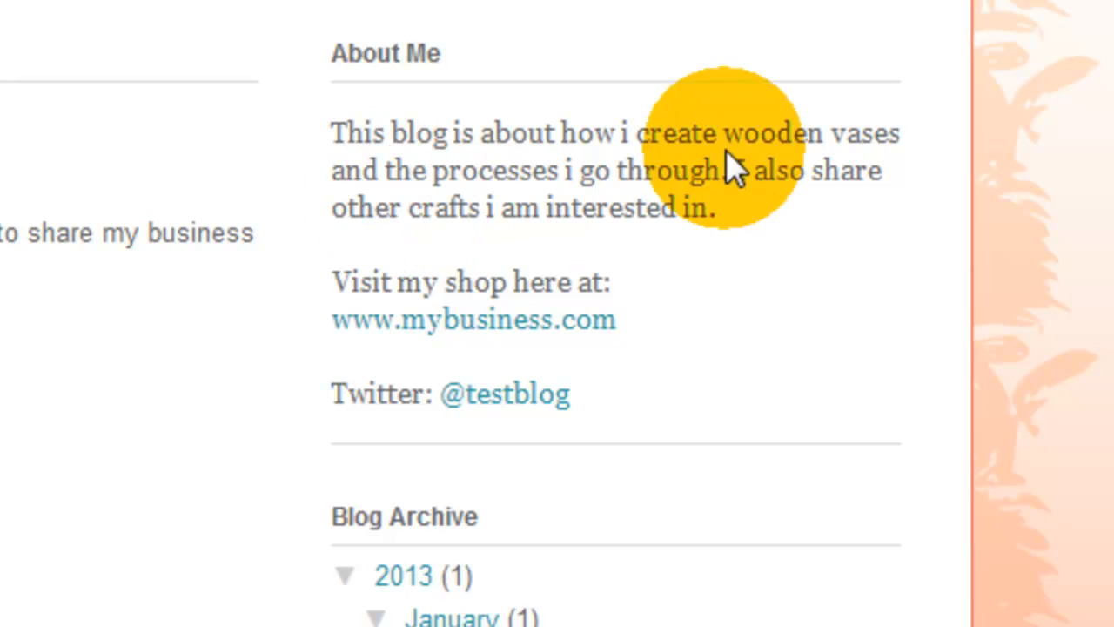
pyautogui.moveTo(426, 414)
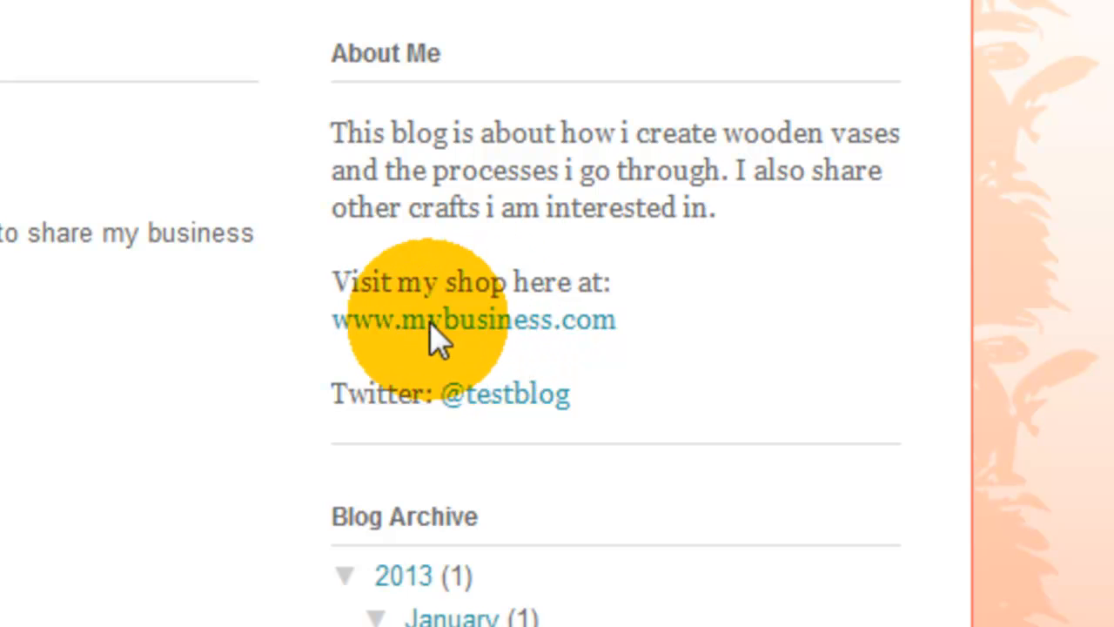
pyautogui.moveTo(525, 334)
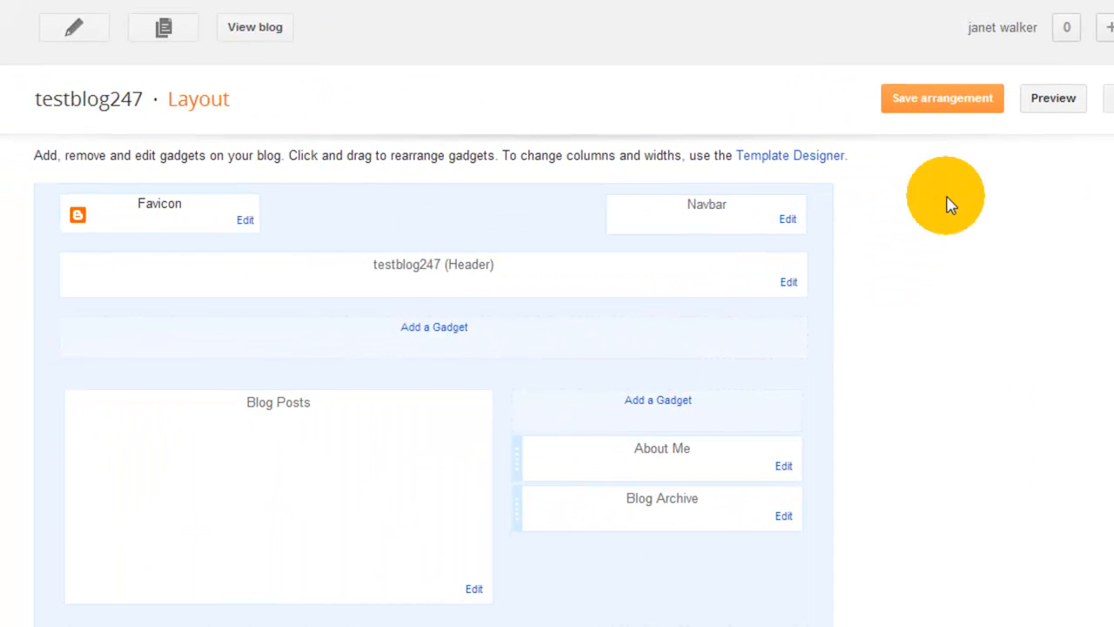
# View the live blog and check the About Me section's shop and Twitter links
pyautogui.click(941, 98)
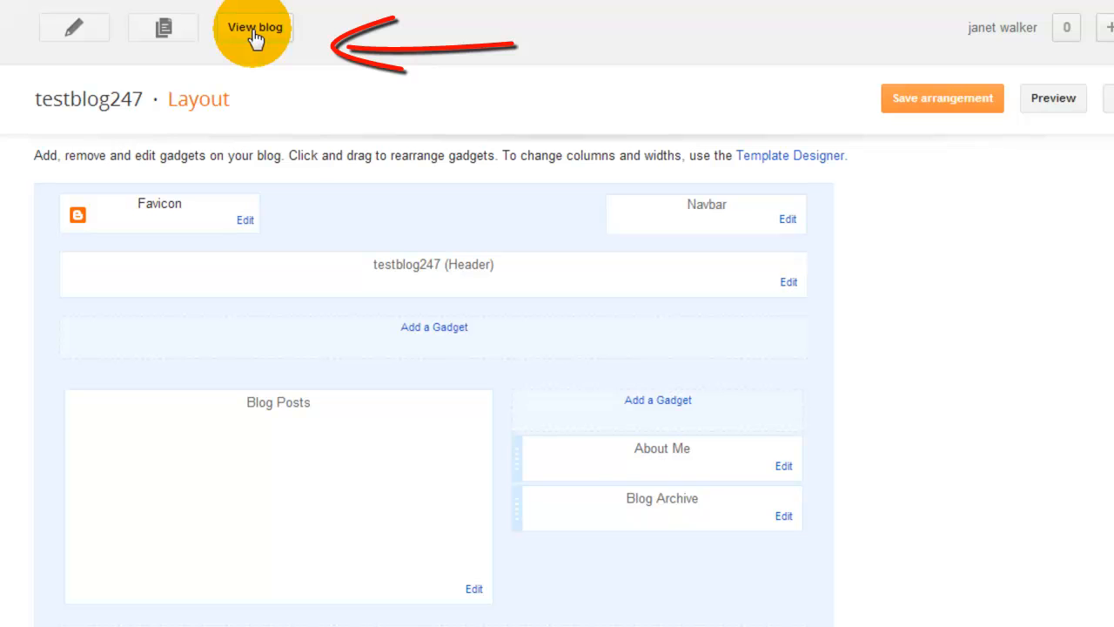
pyautogui.click(254, 28)
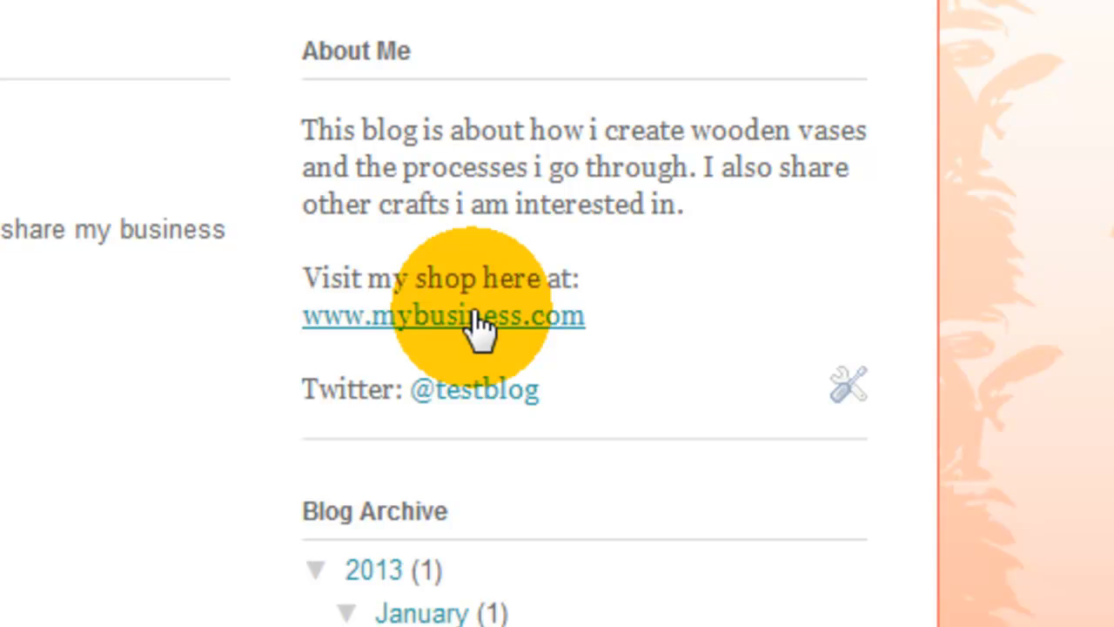
pyautogui.moveTo(479, 365)
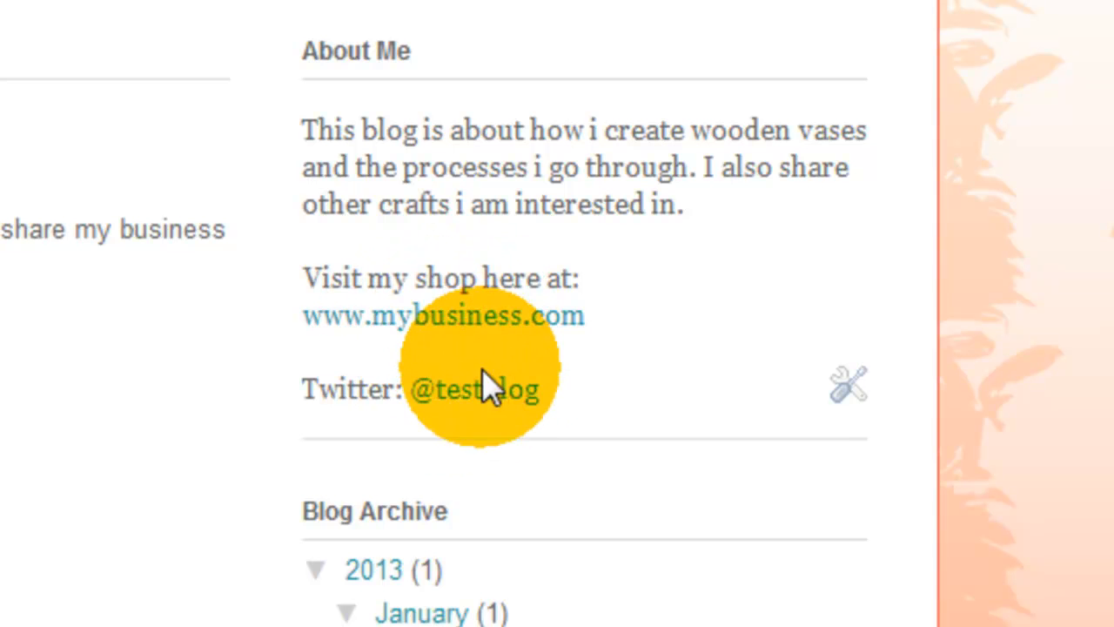
pyautogui.moveTo(474, 390)
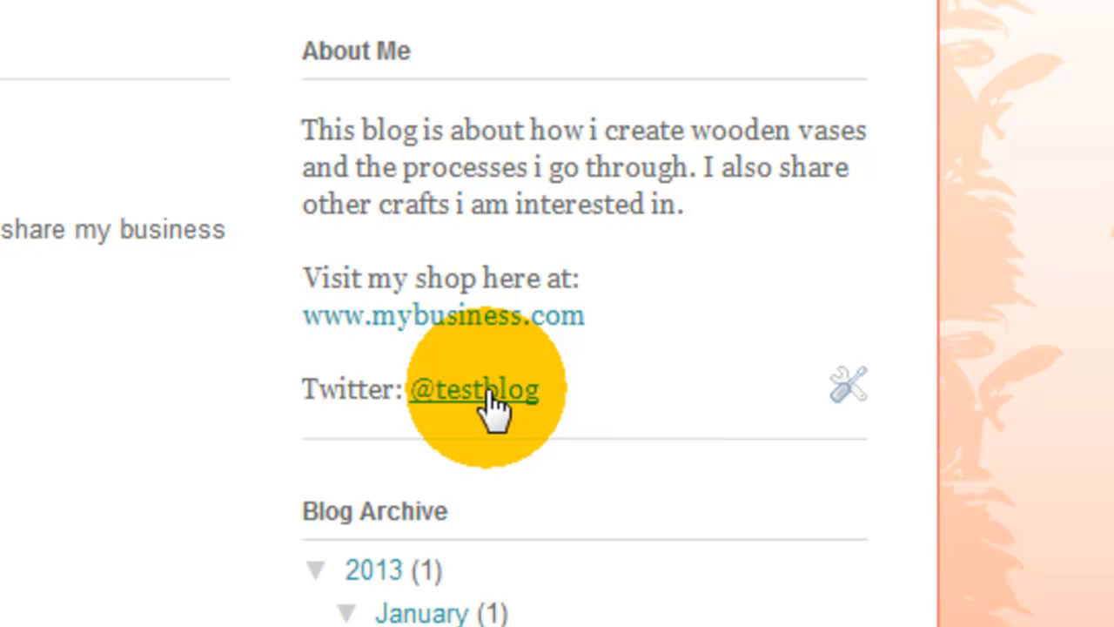